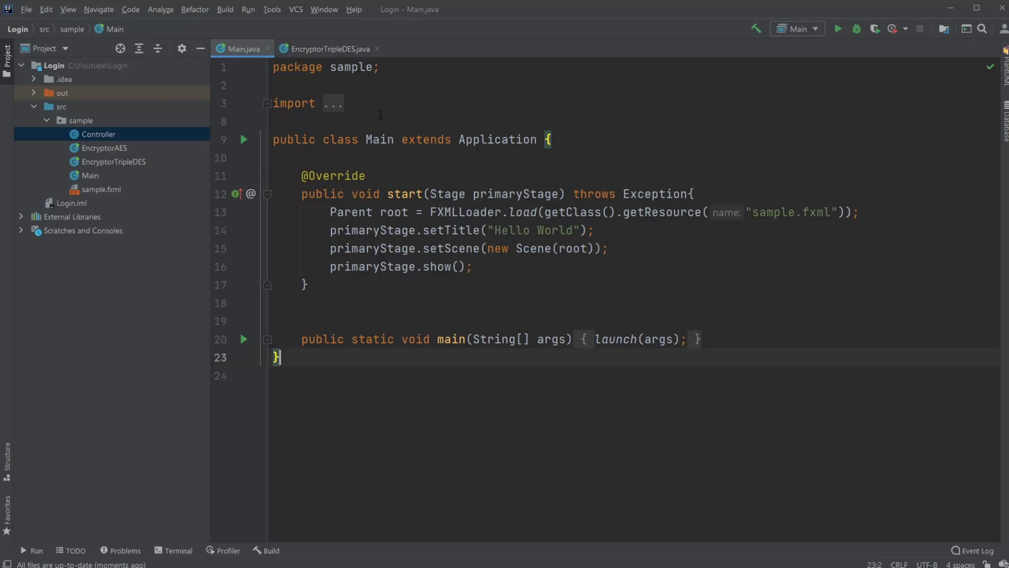
mouse_move(834, 60)
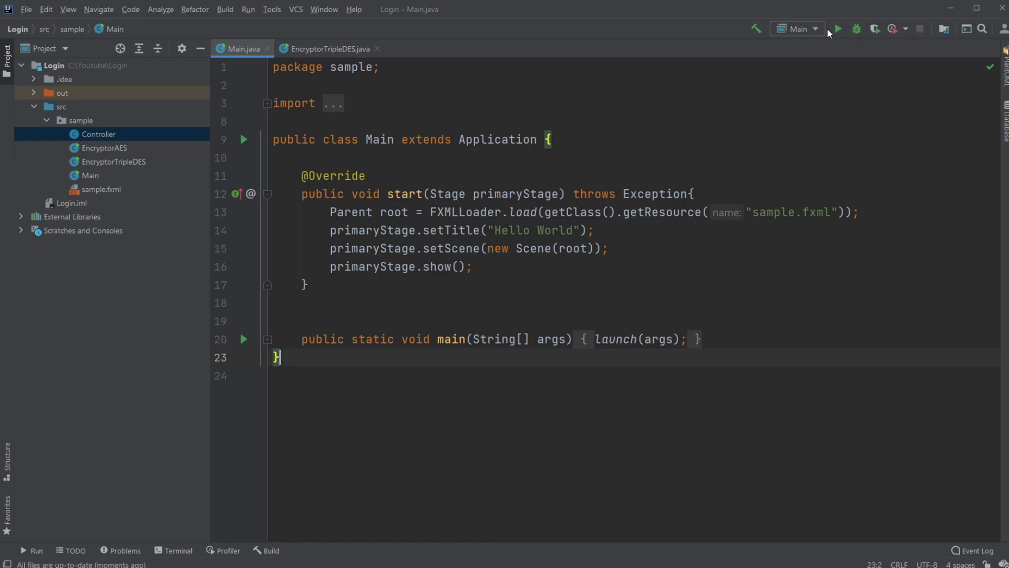
Launch the encryptor app and decrypt the pasted AES ciphertext back to 'Dan'.
left_click(838, 29)
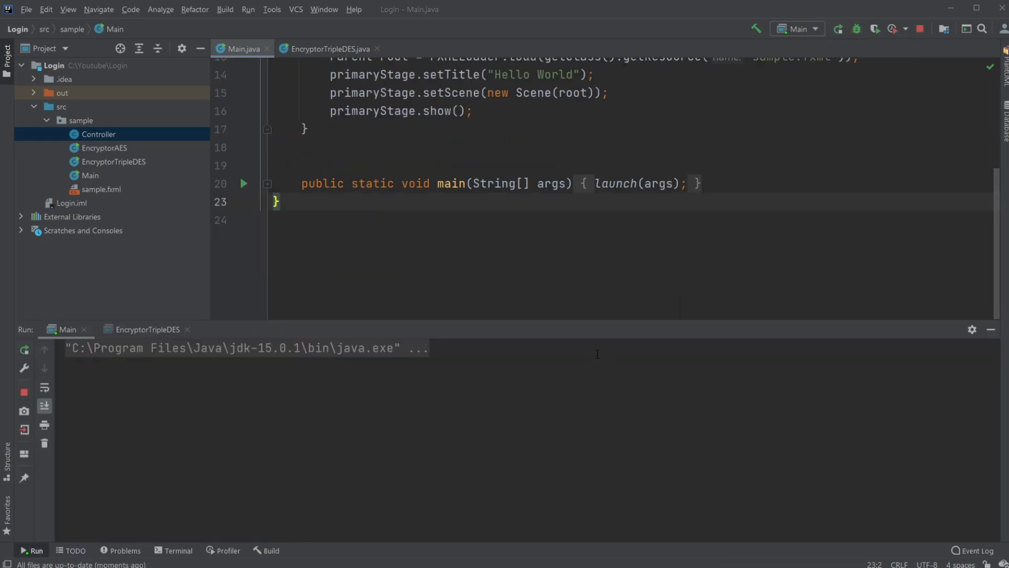
left_click(243, 184)
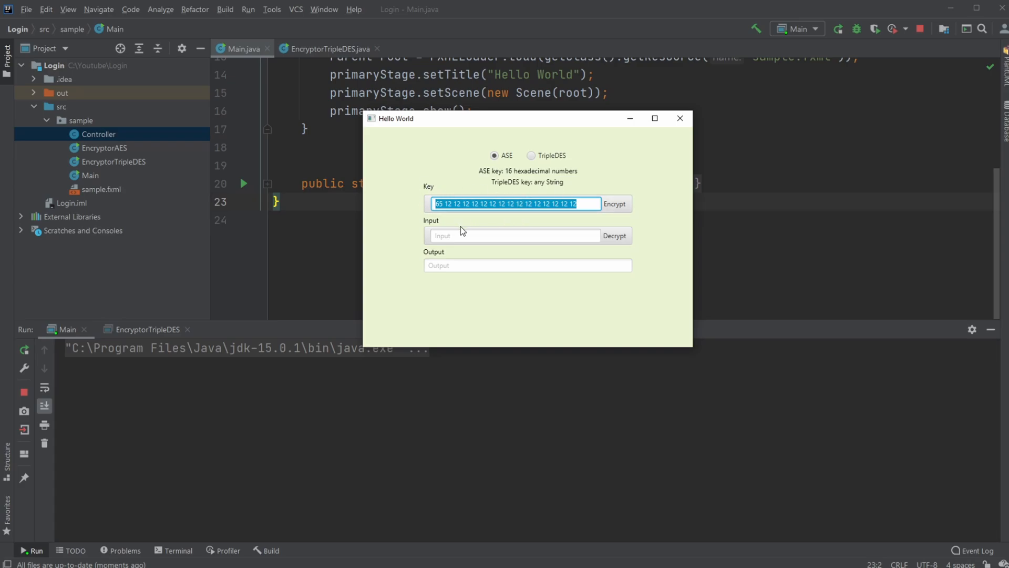
left_click(513, 235)
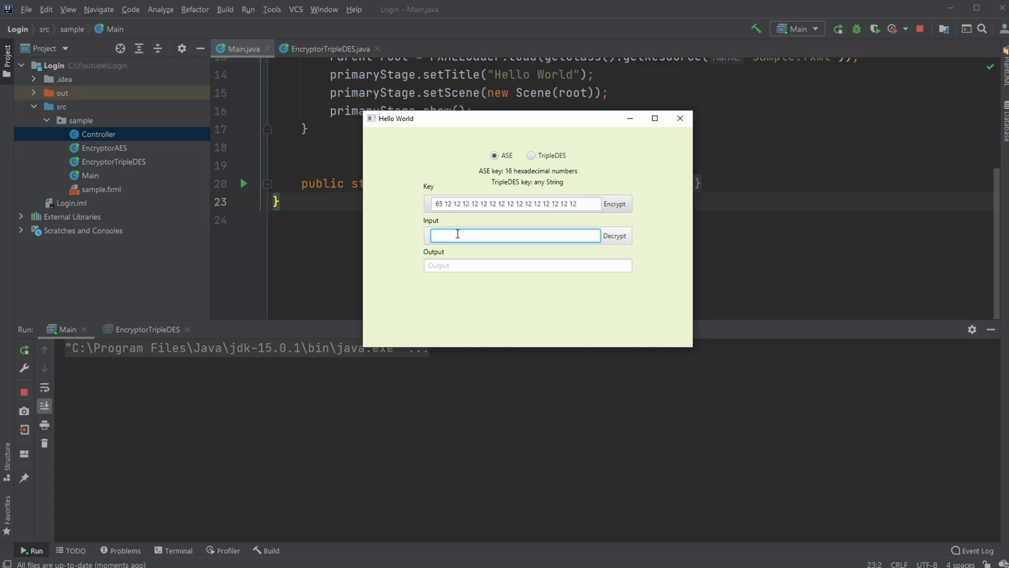
left_click(613, 204)
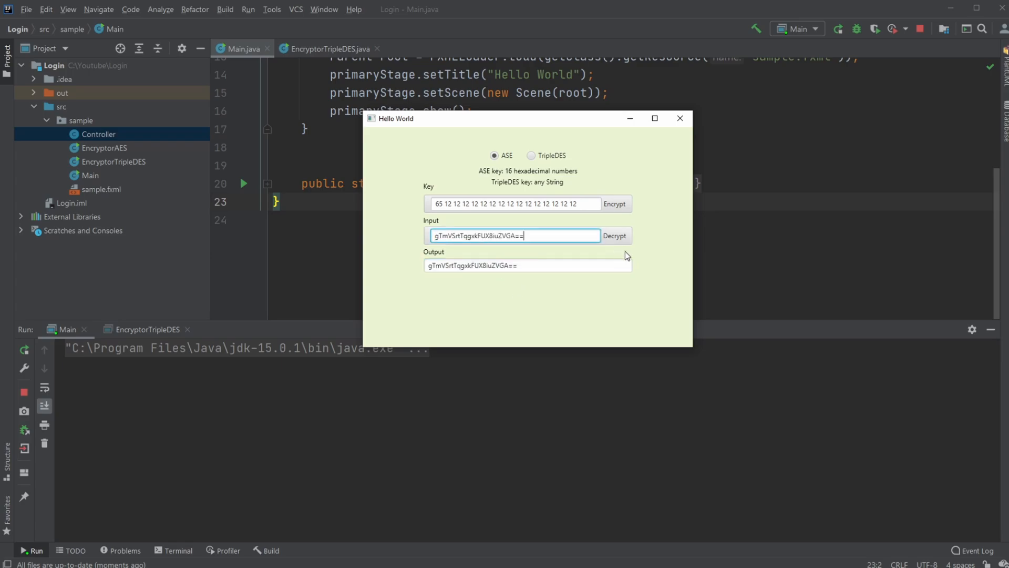
left_click(614, 235)
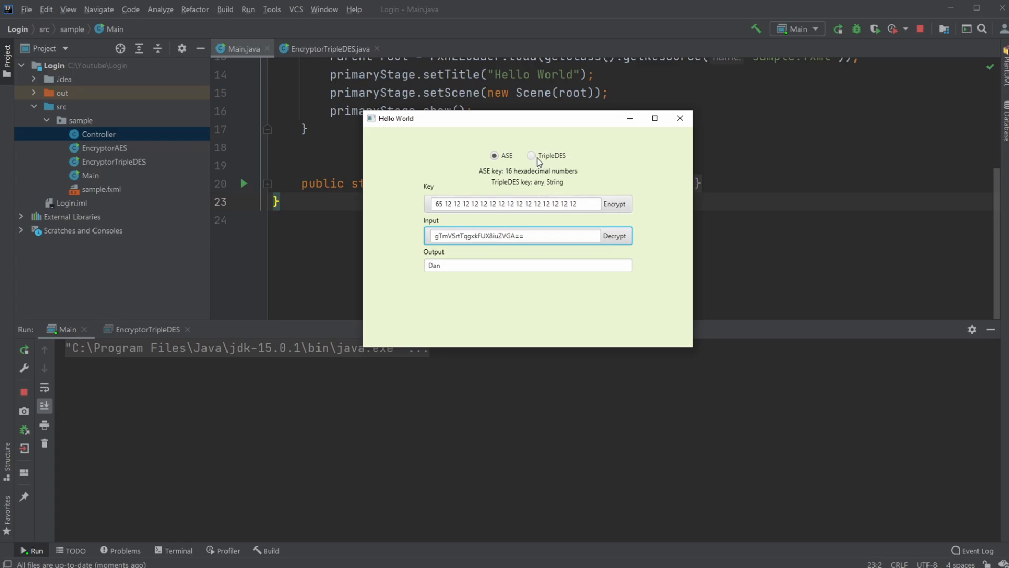
left_click(531, 155)
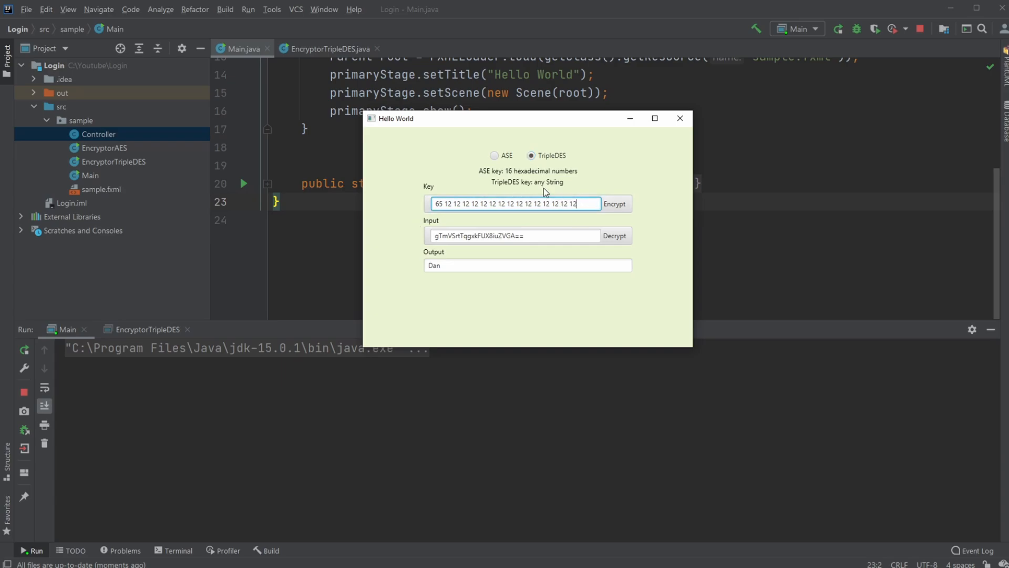
mouse_move(547, 178)
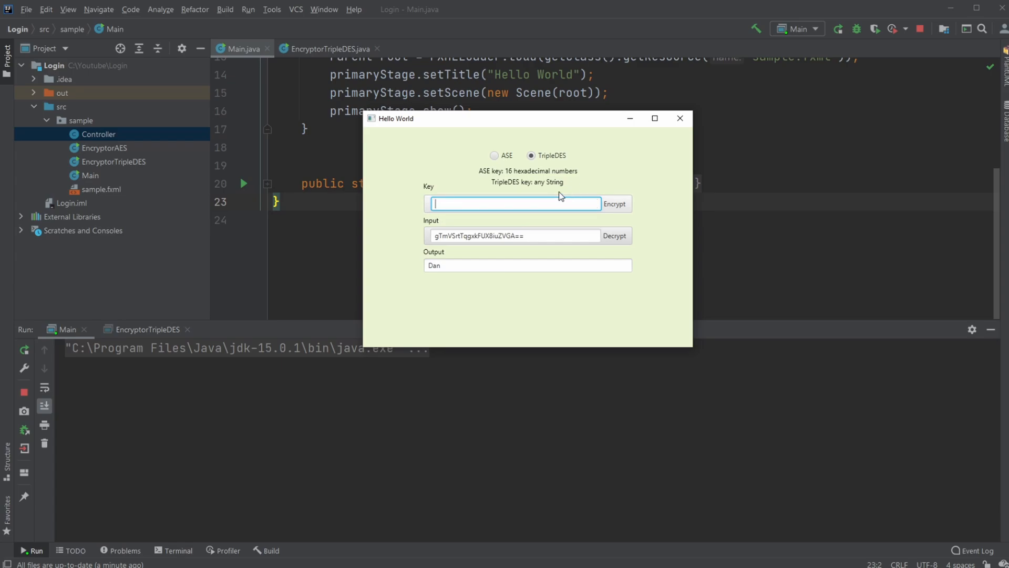
mouse_move(508, 179)
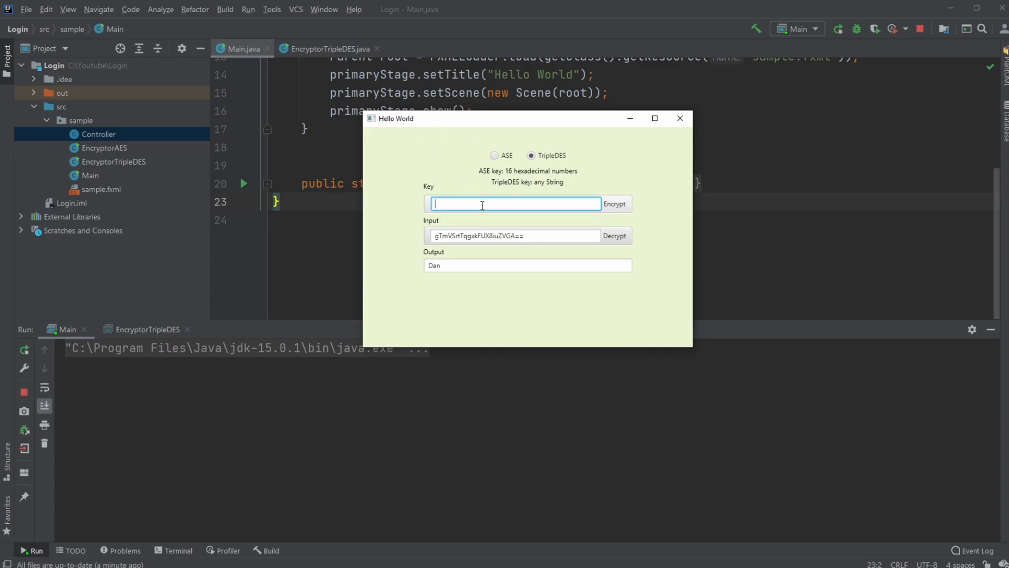
mouse_move(522, 180)
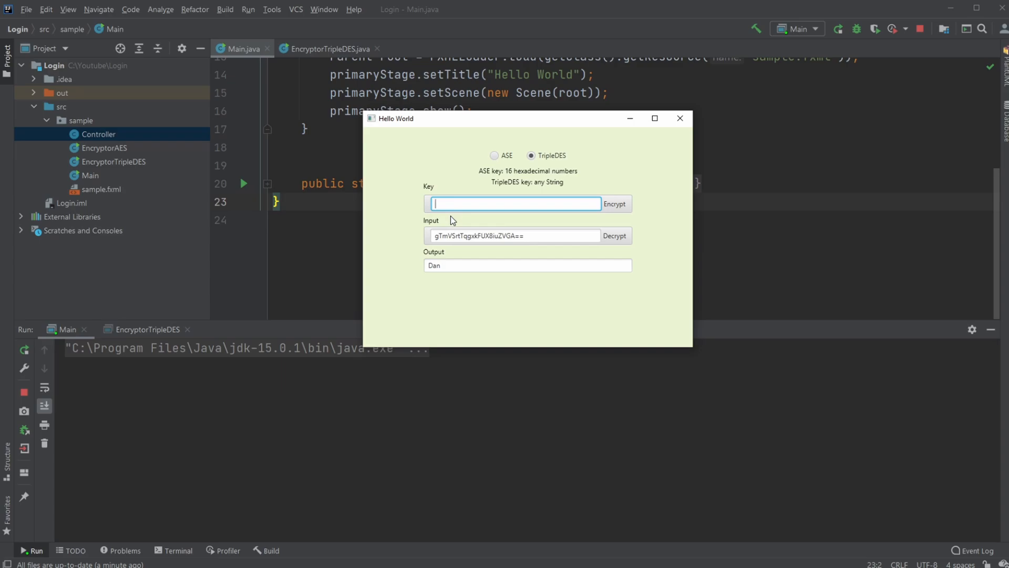
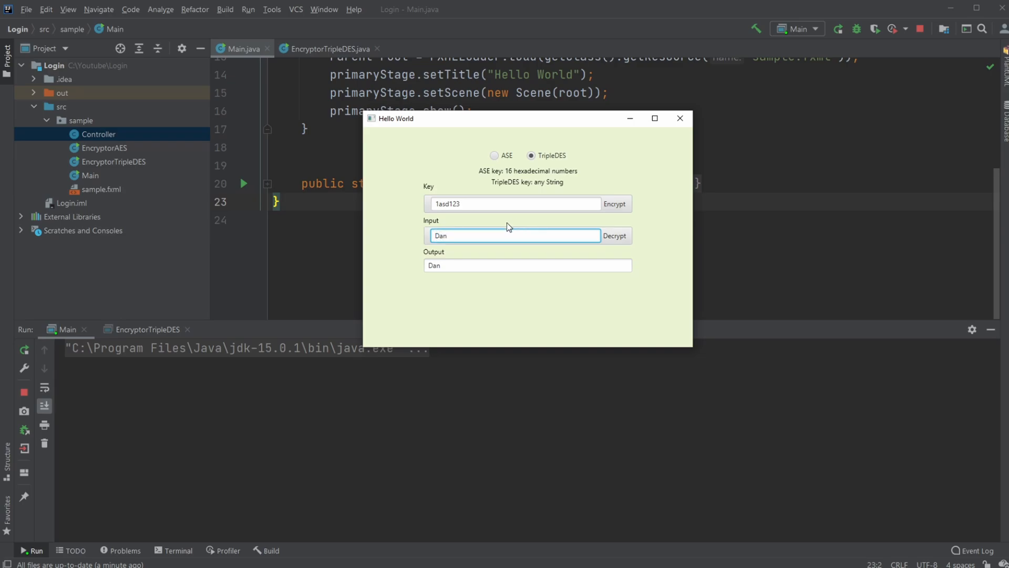
left_click(613, 203)
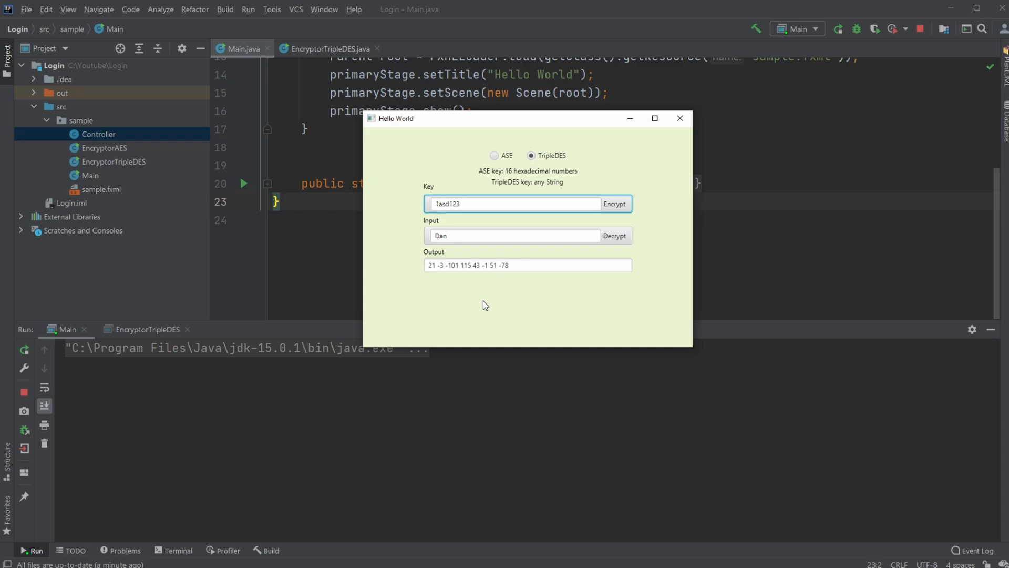
mouse_move(431, 280)
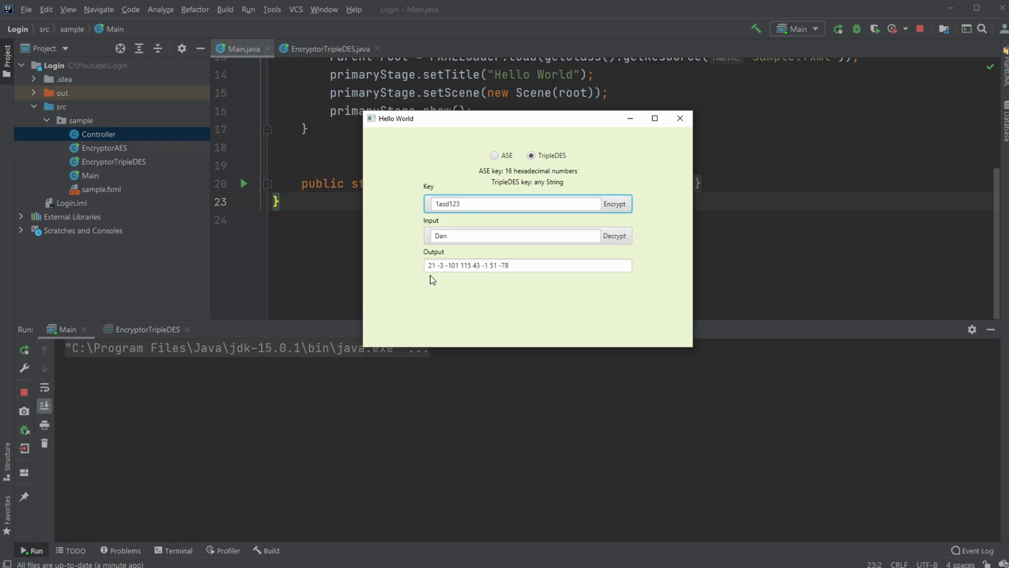
mouse_move(551, 168)
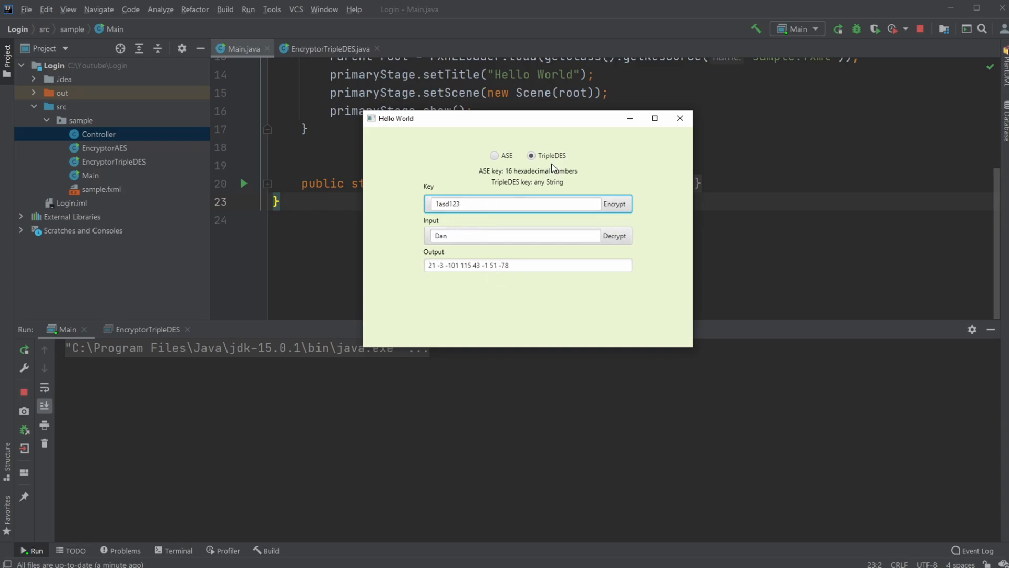
triple_click(527, 264)
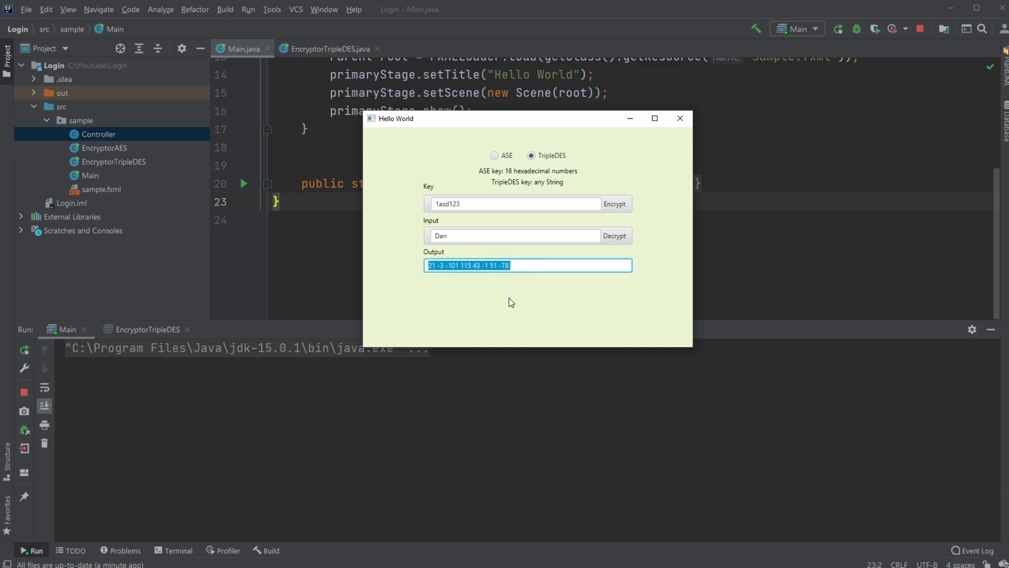
mouse_move(430, 272)
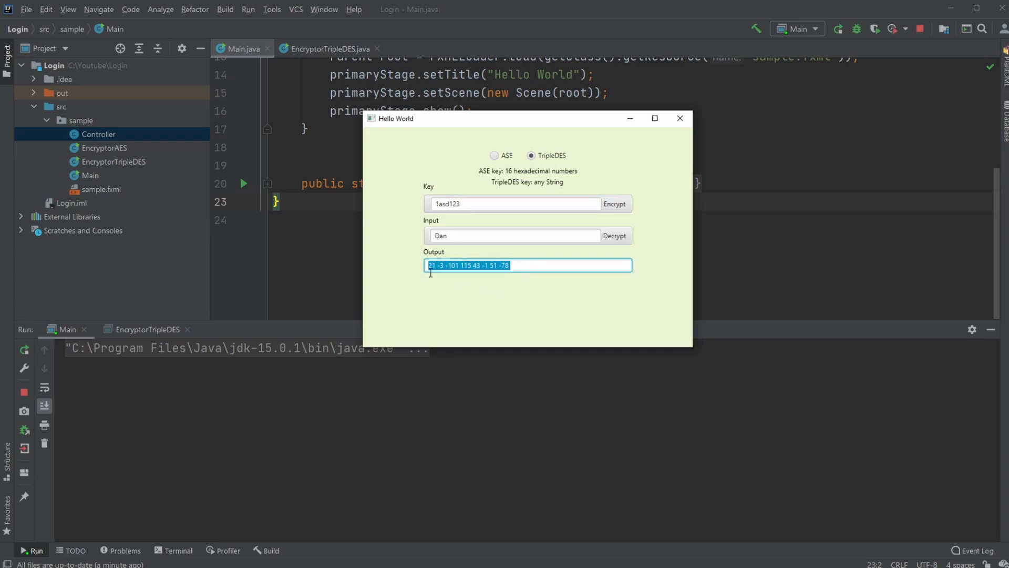
left_click(475, 265)
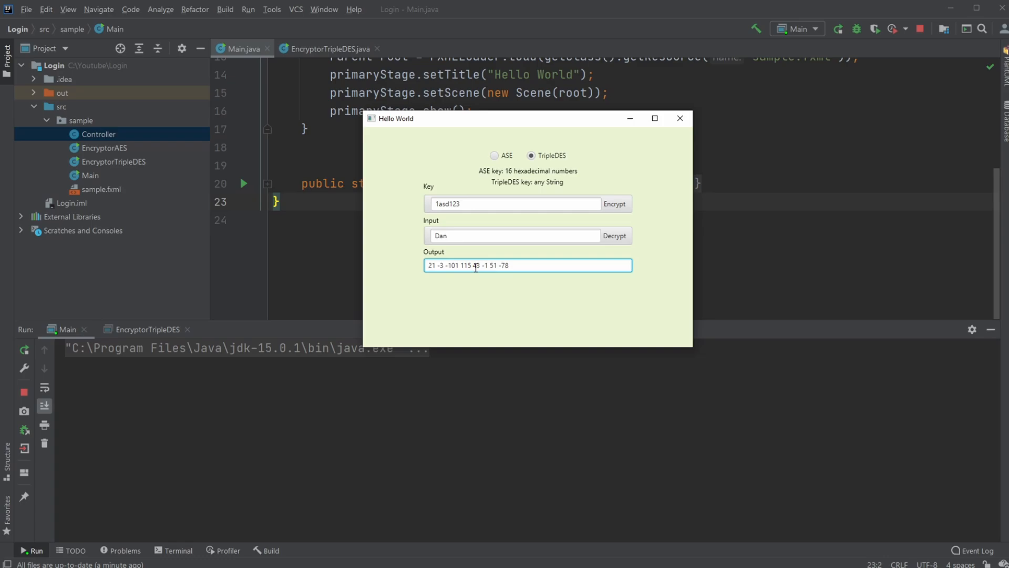
triple_click(502, 265)
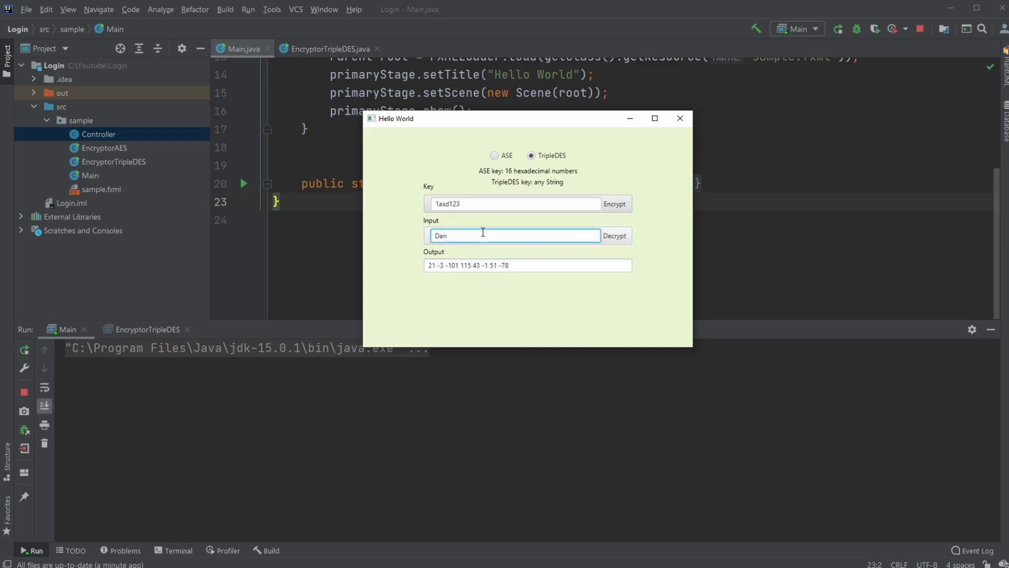
left_click(614, 204)
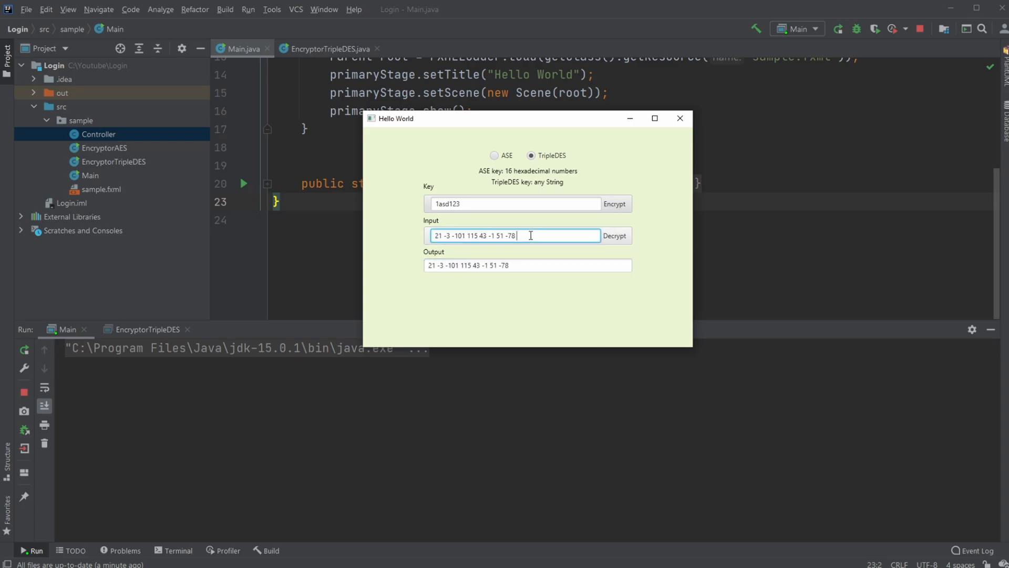
left_click(614, 235)
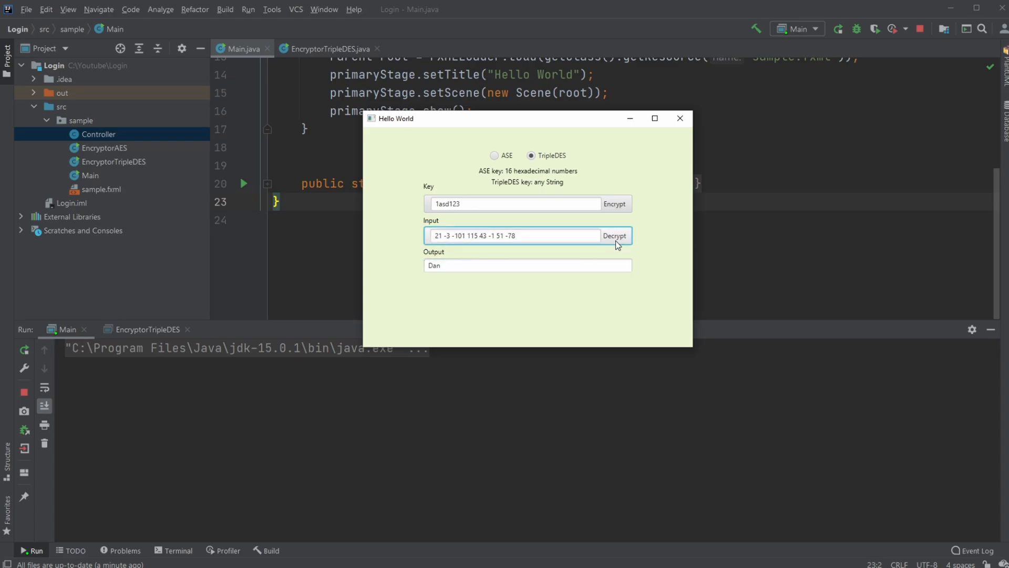
mouse_move(642, 177)
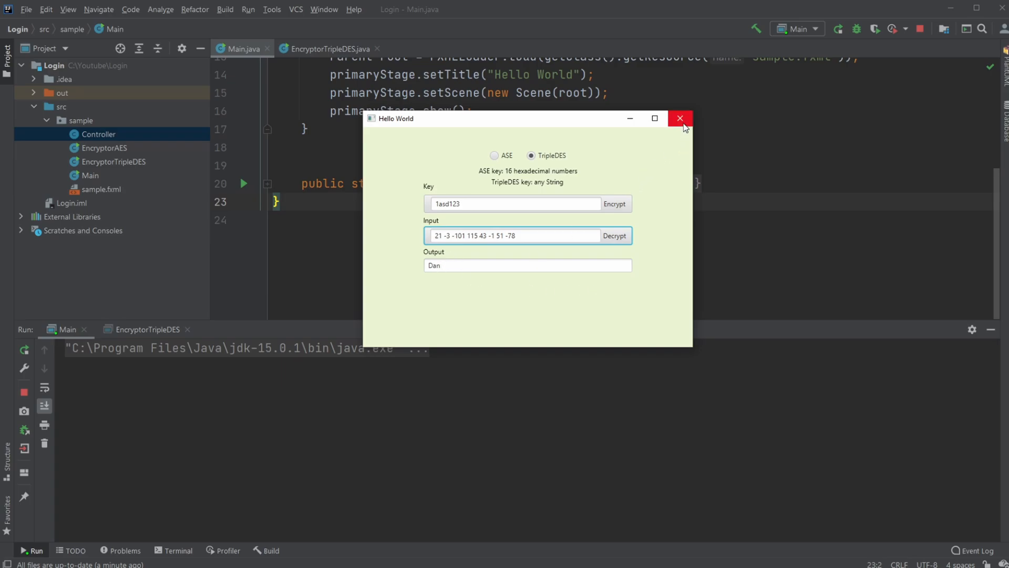
Close the encryptor window and EncryptorAES.java, then view EncryptorTripleDES.java.
left_click(680, 118)
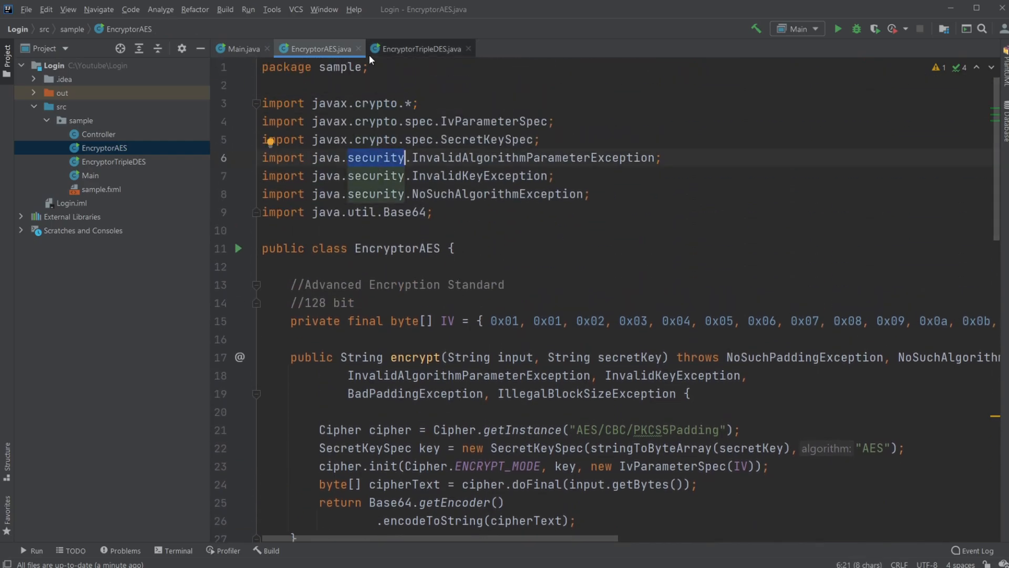
left_click(241, 49)
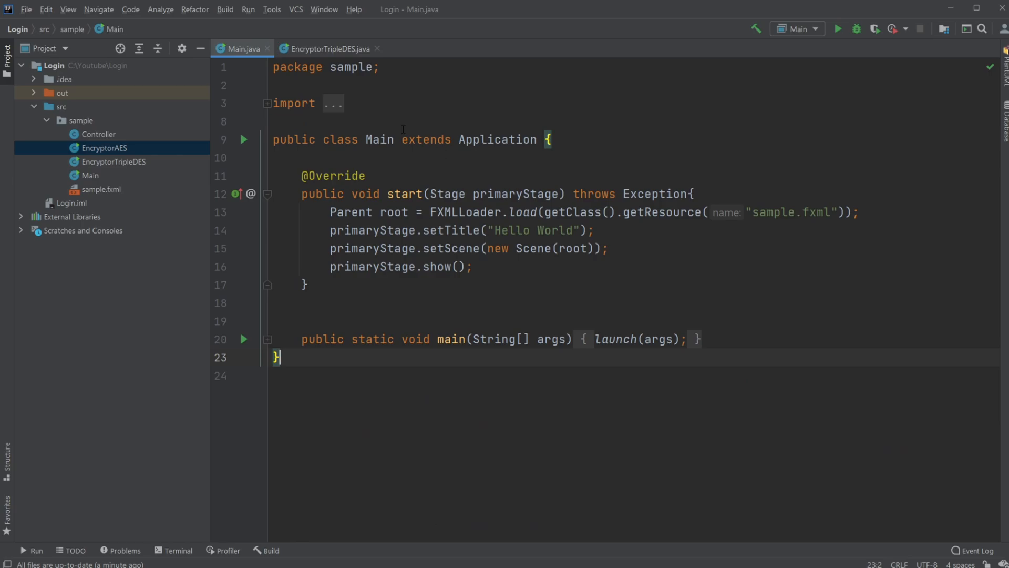
left_click(327, 49)
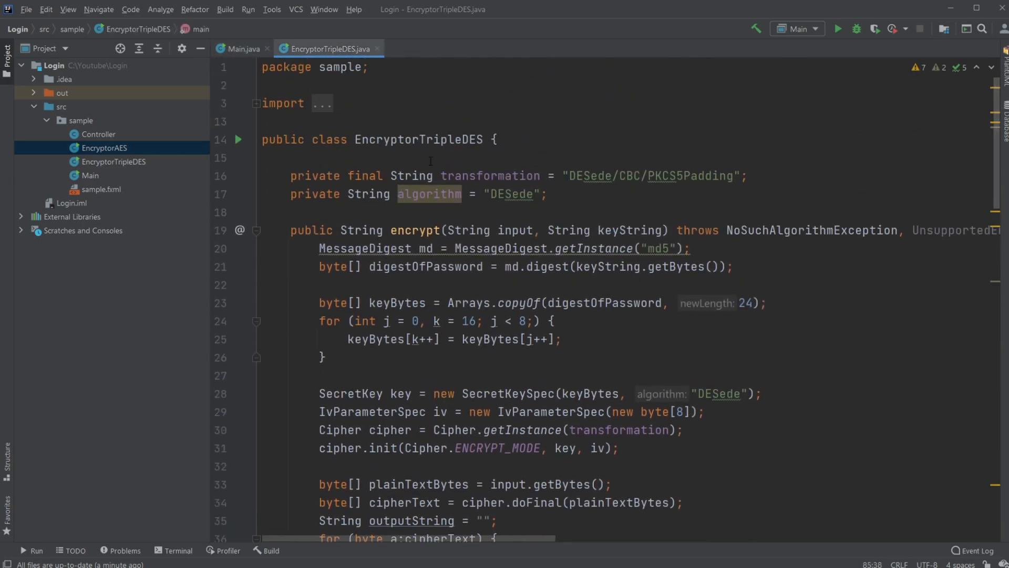
mouse_move(565, 185)
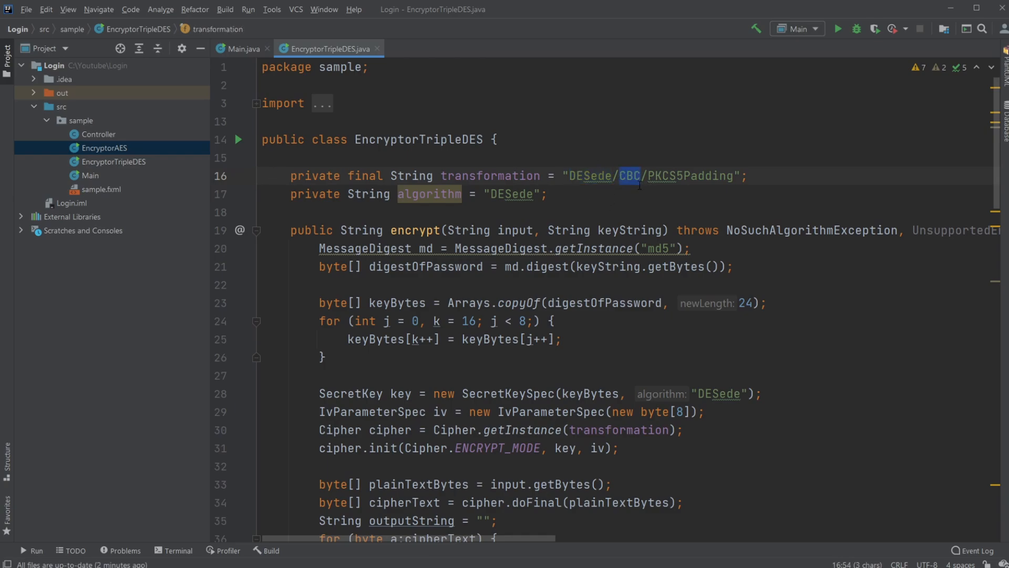
double_click(690, 175)
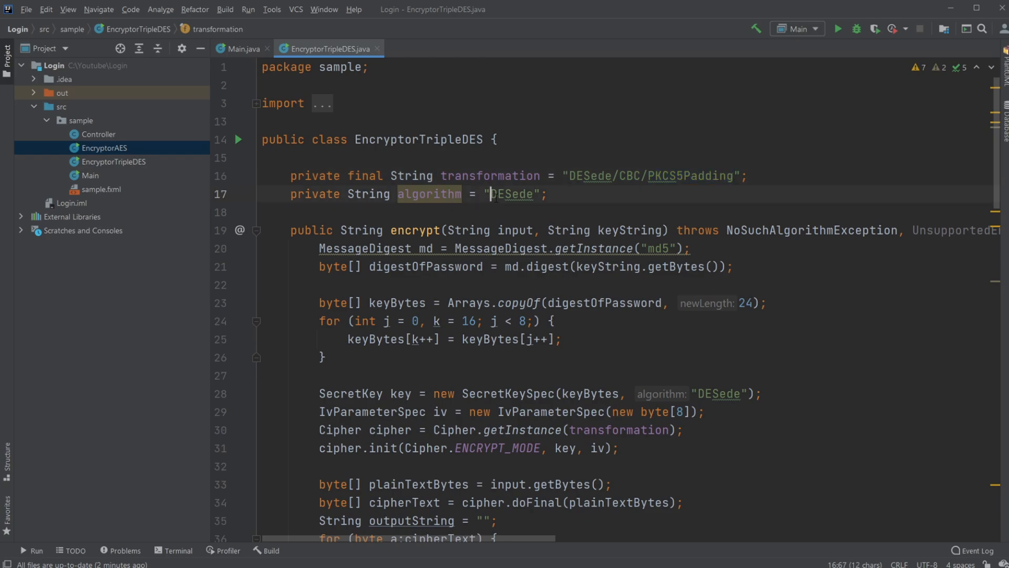
double_click(502, 193)
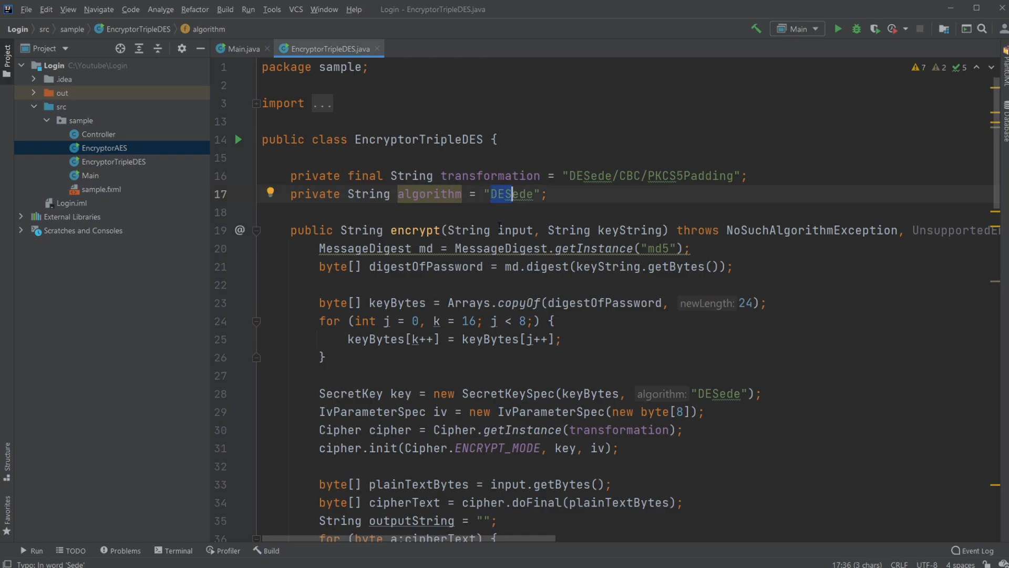
scroll("down", 3)
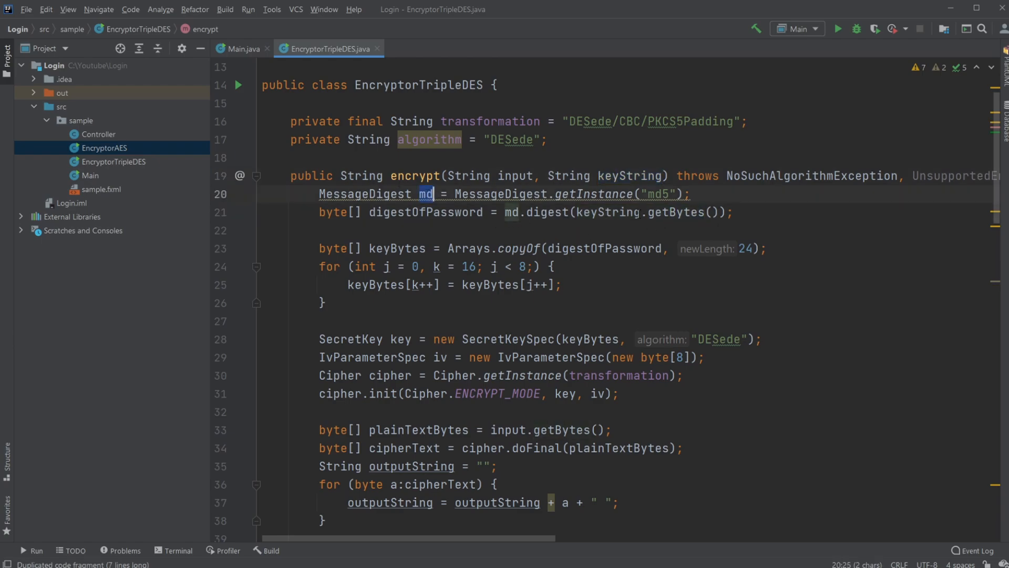
double_click(657, 194)
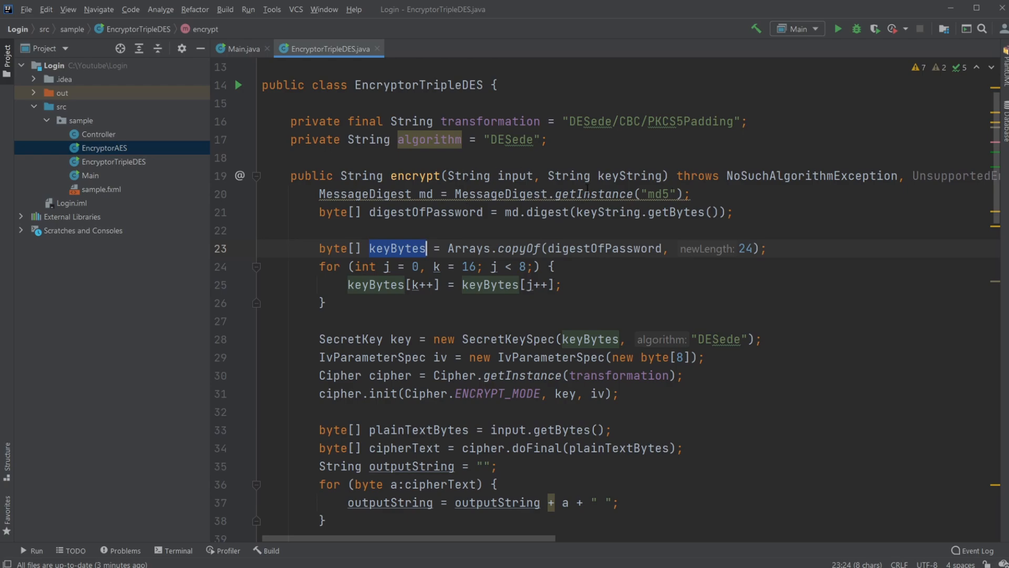
left_click(743, 249)
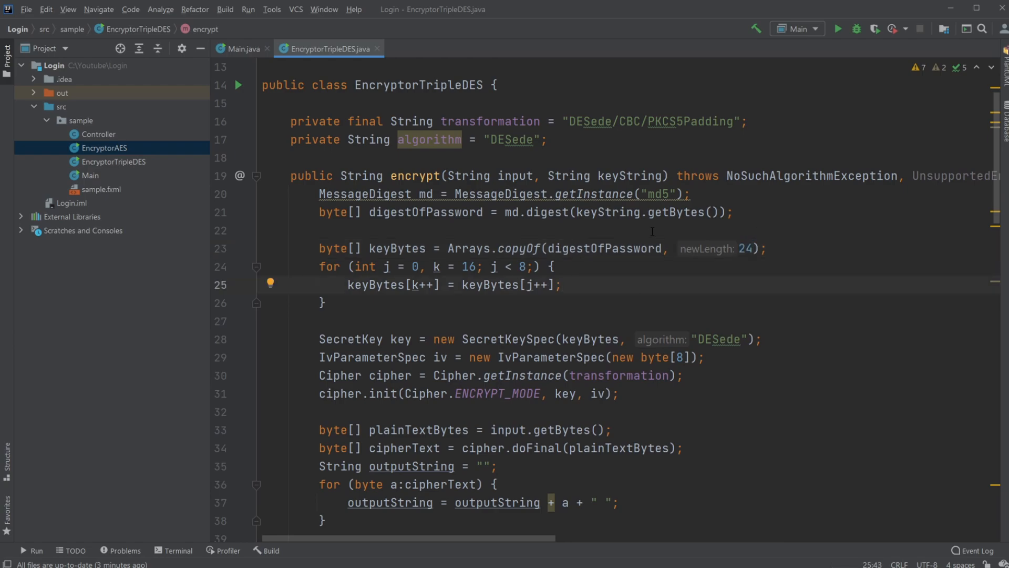
mouse_move(736, 262)
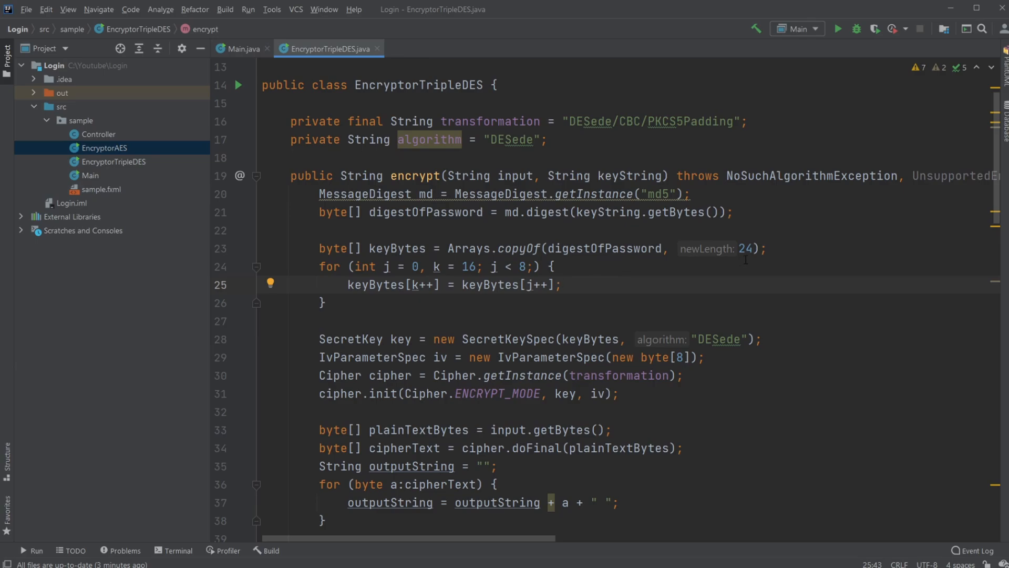
scroll("down", 3)
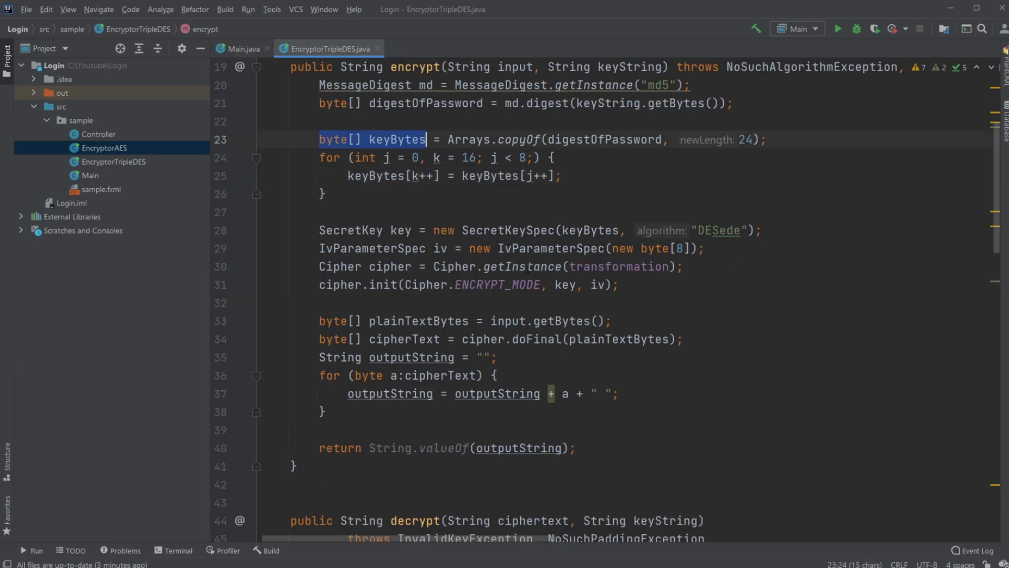
double_click(350, 230)
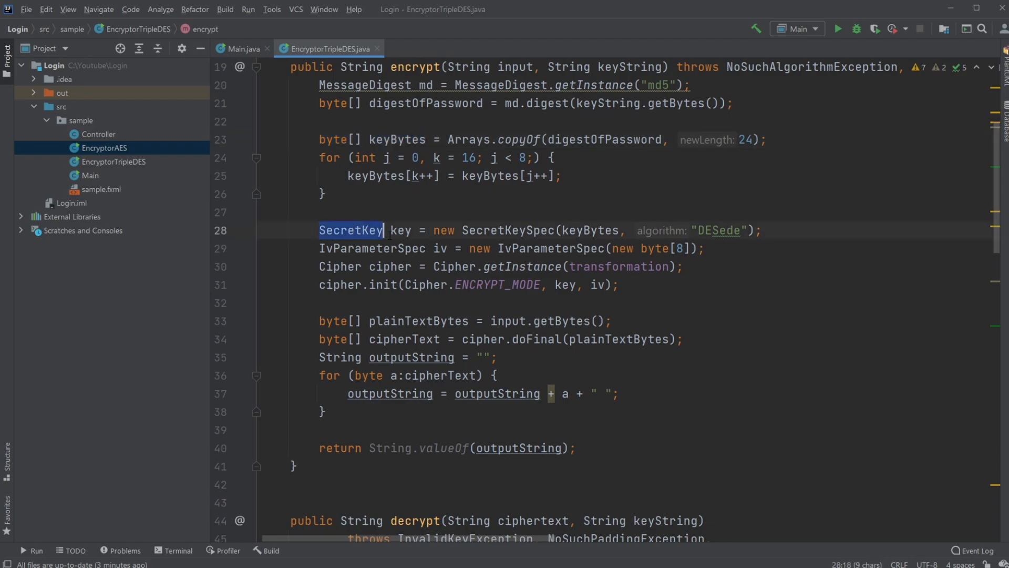
double_click(508, 230)
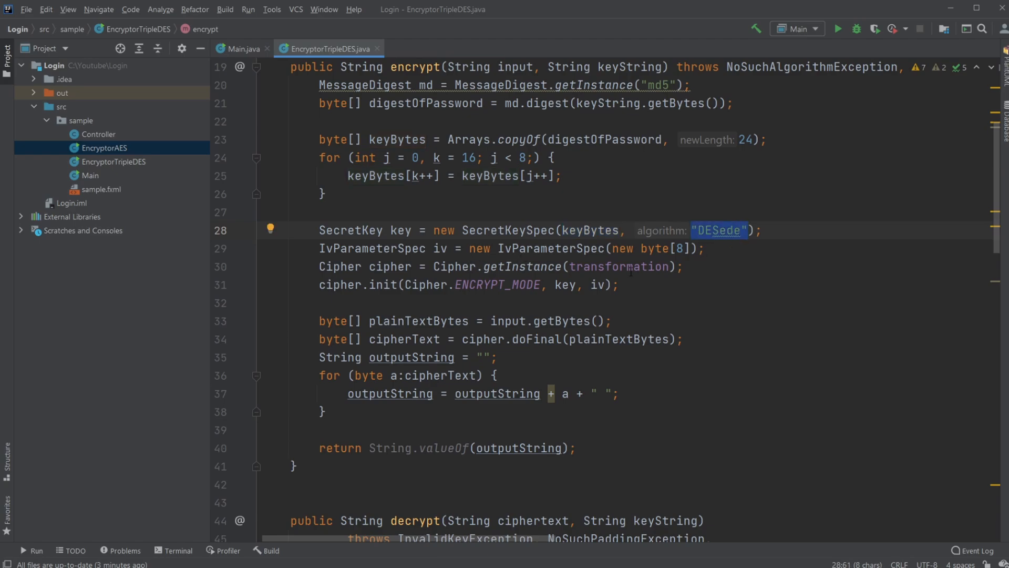
scroll("down", 3)
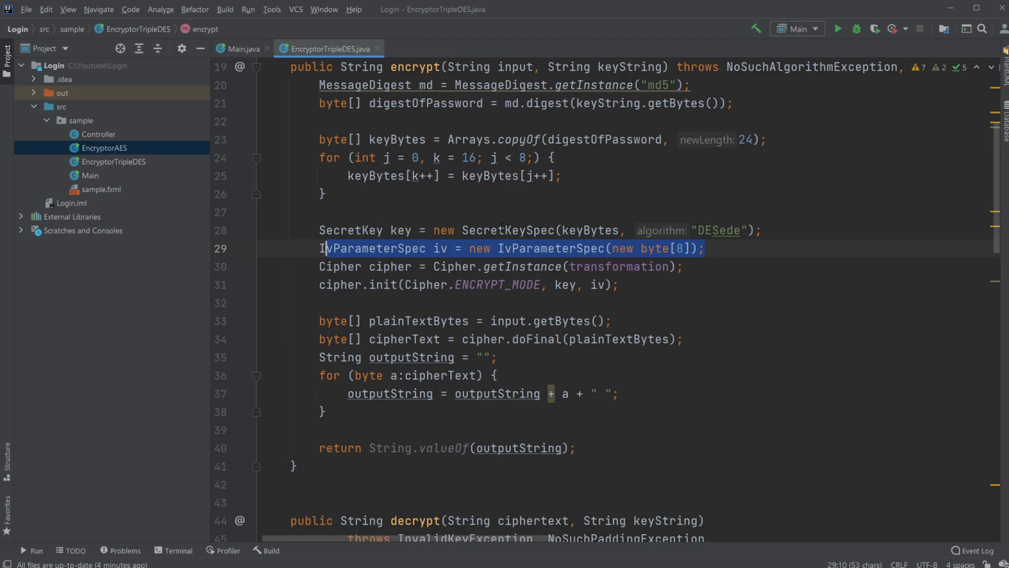
scroll("down", 3)
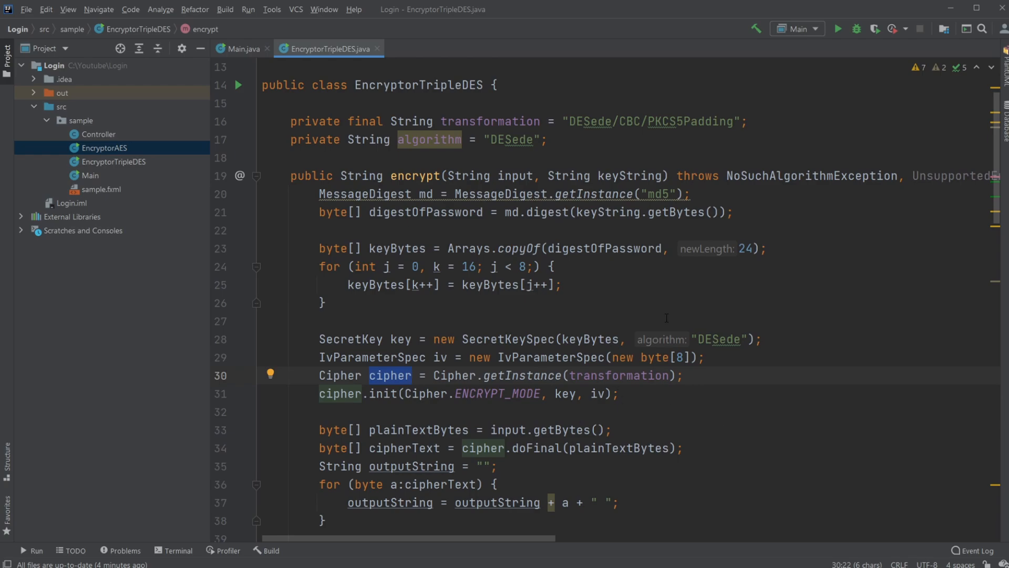
double_click(650, 121)
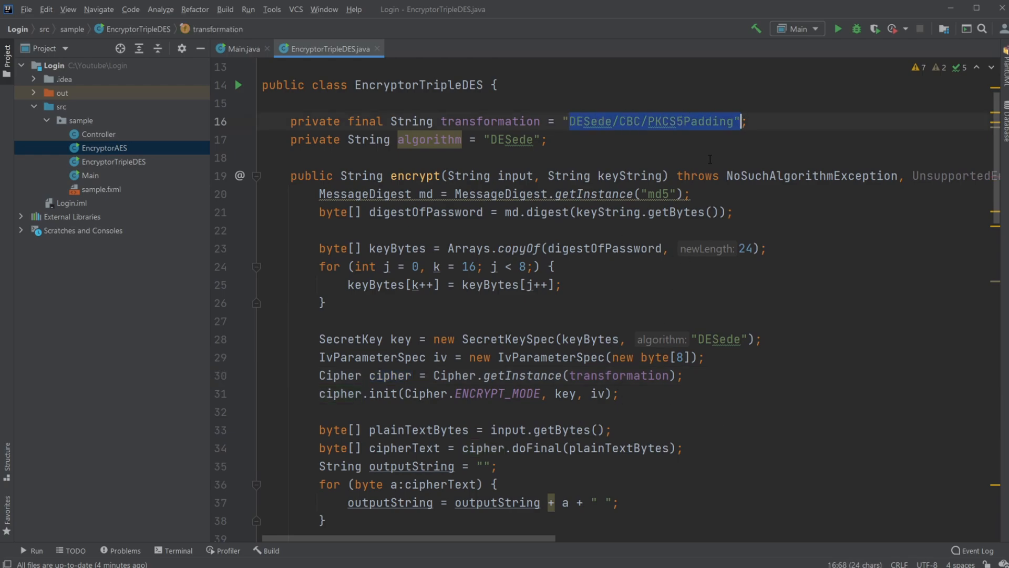
scroll("down", 3)
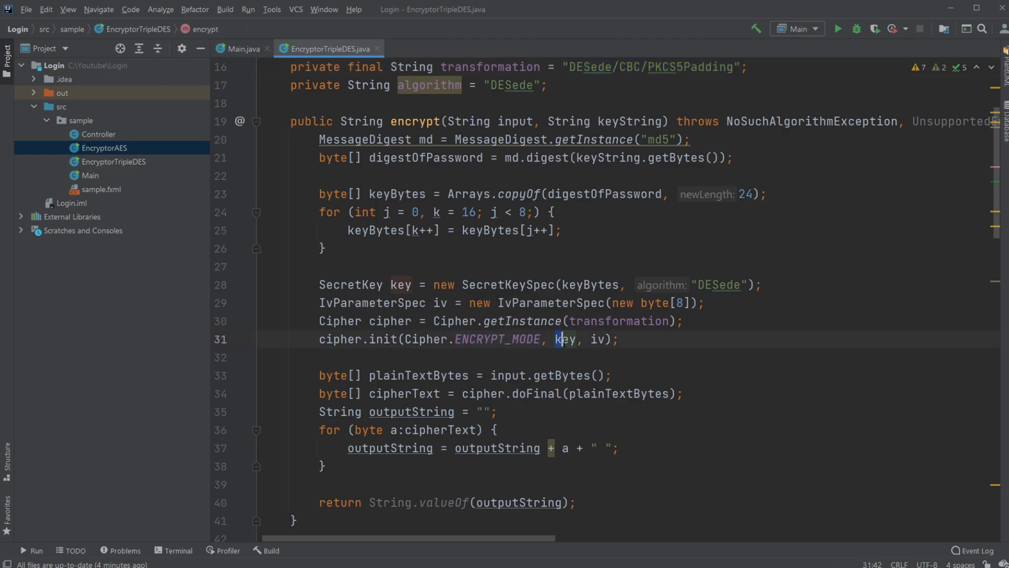
double_click(565, 339)
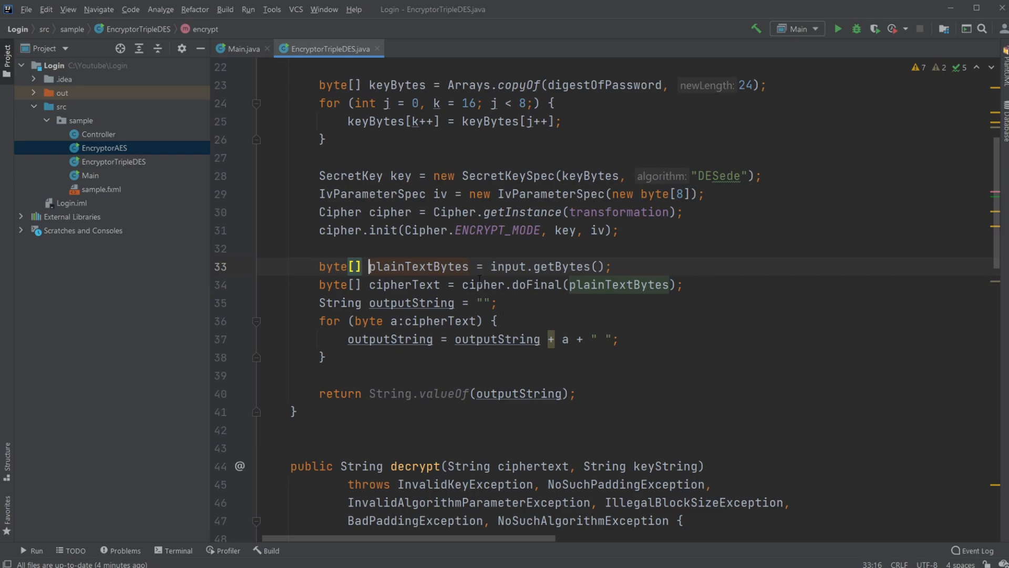
double_click(389, 212)
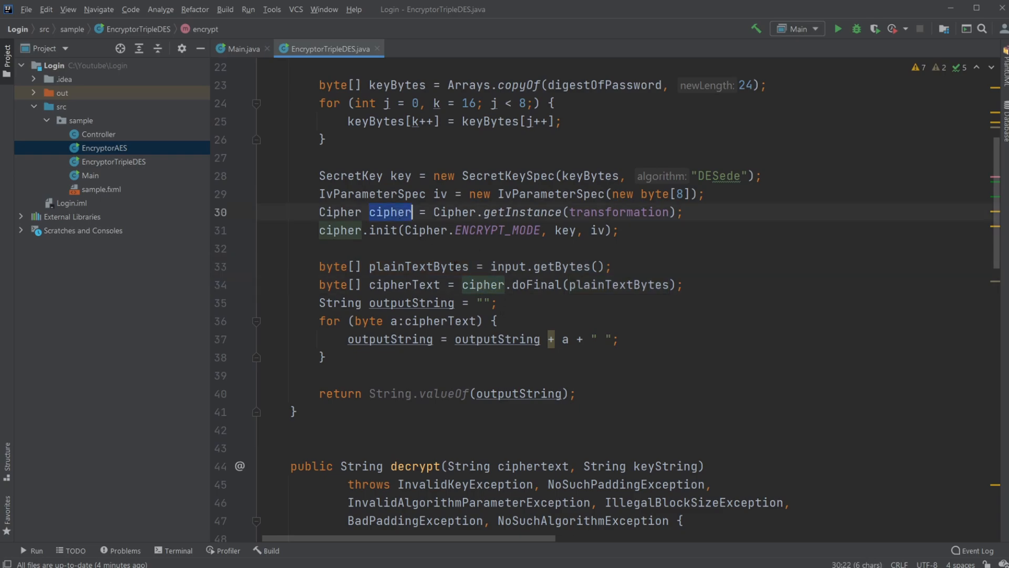
double_click(535, 284)
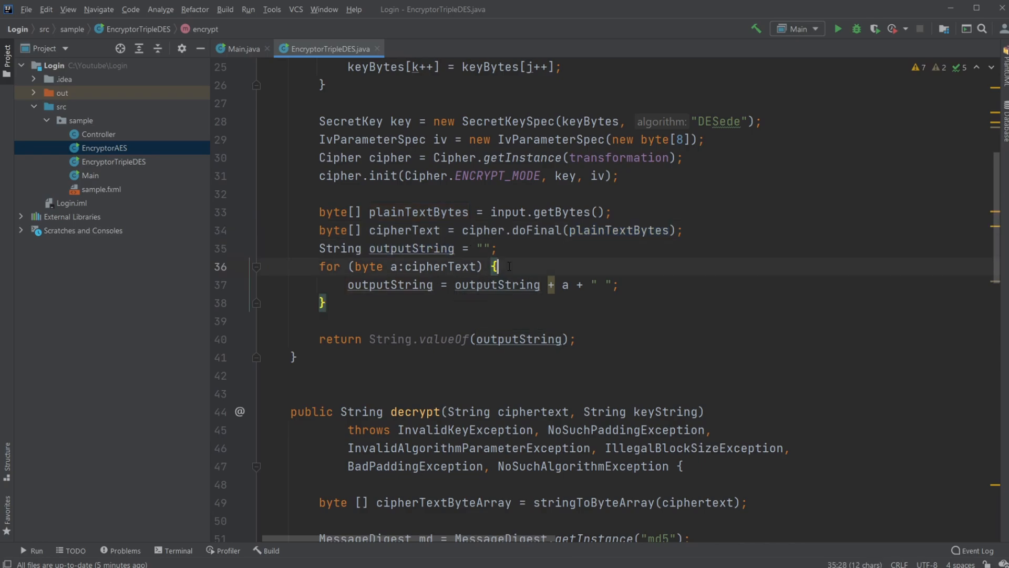
Relaunch the encryptor and encrypt input 'aa' in TripleDES mode with key 'asdasd'.
left_click(352, 229)
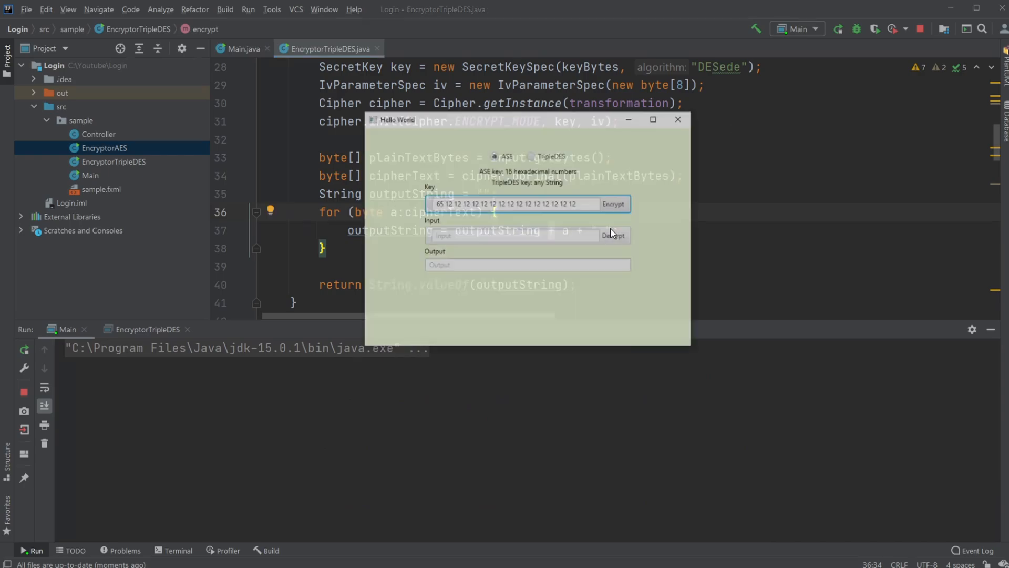
triple_click(512, 203)
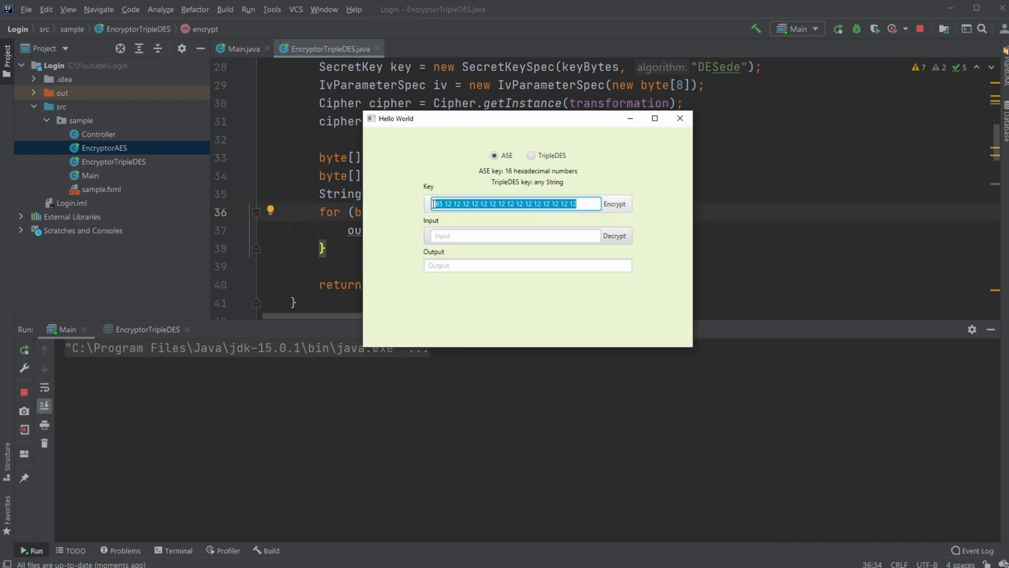
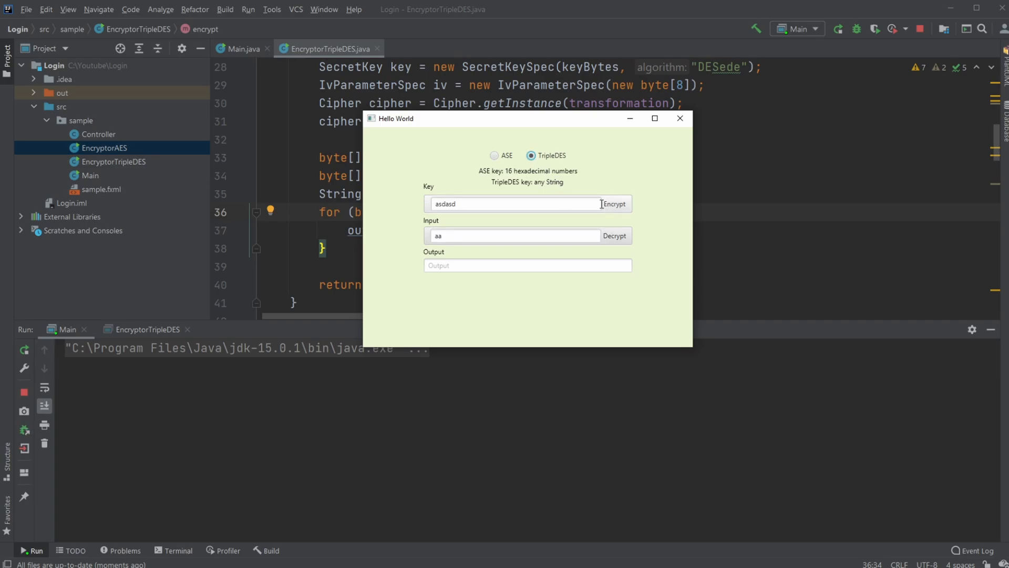
left_click(613, 203)
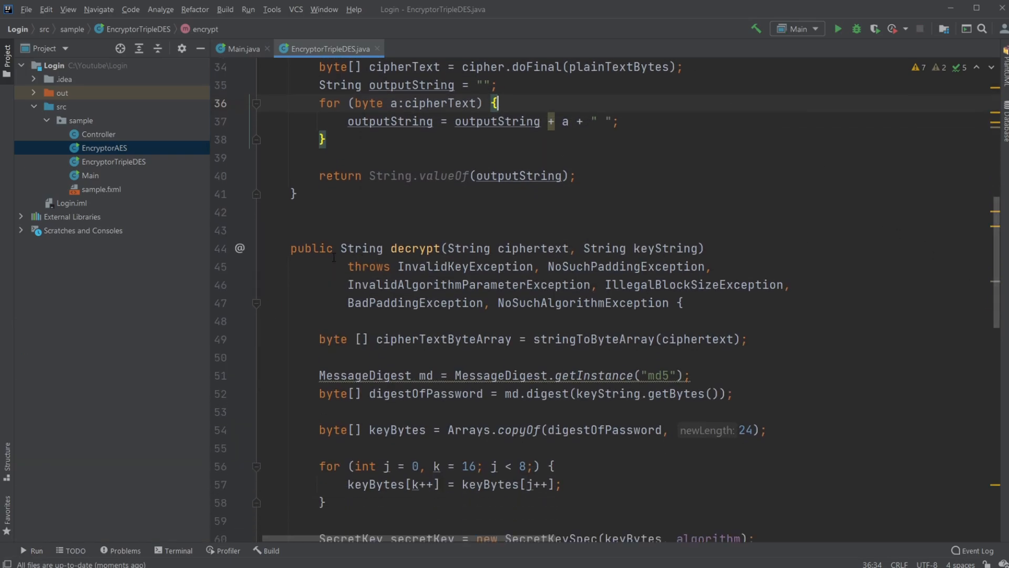
scroll("down", 3)
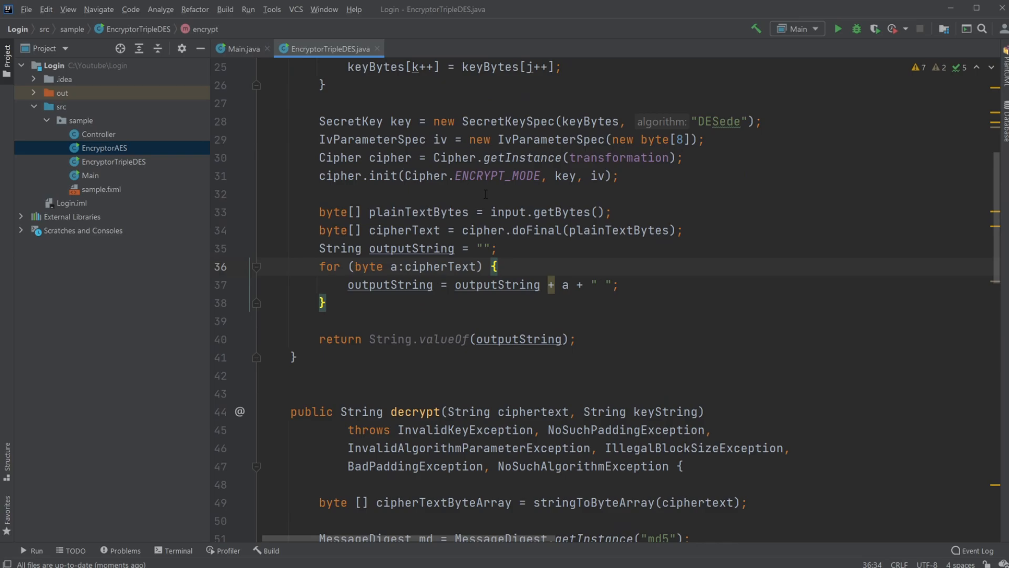
scroll("down", 3)
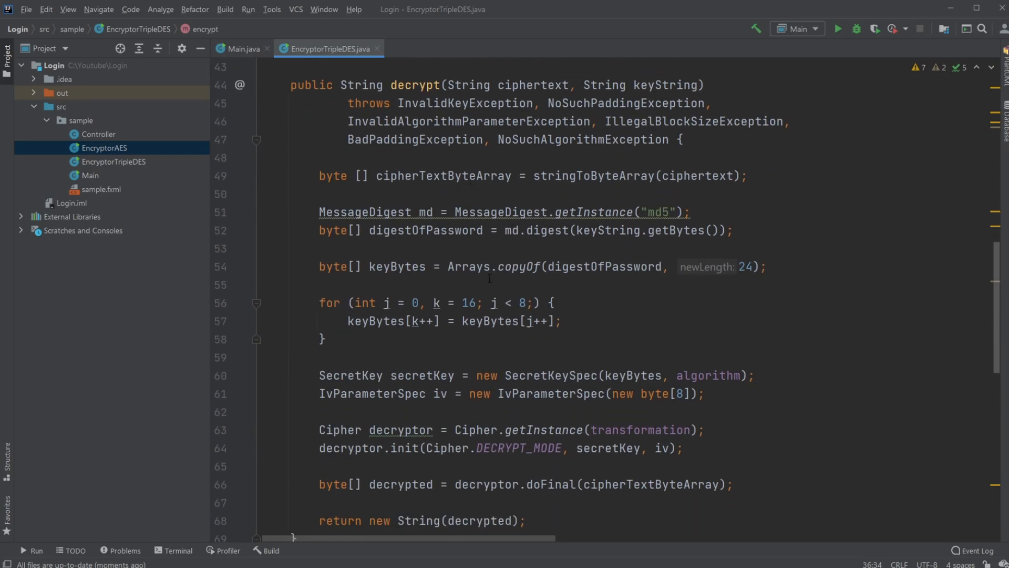
scroll("down", 3)
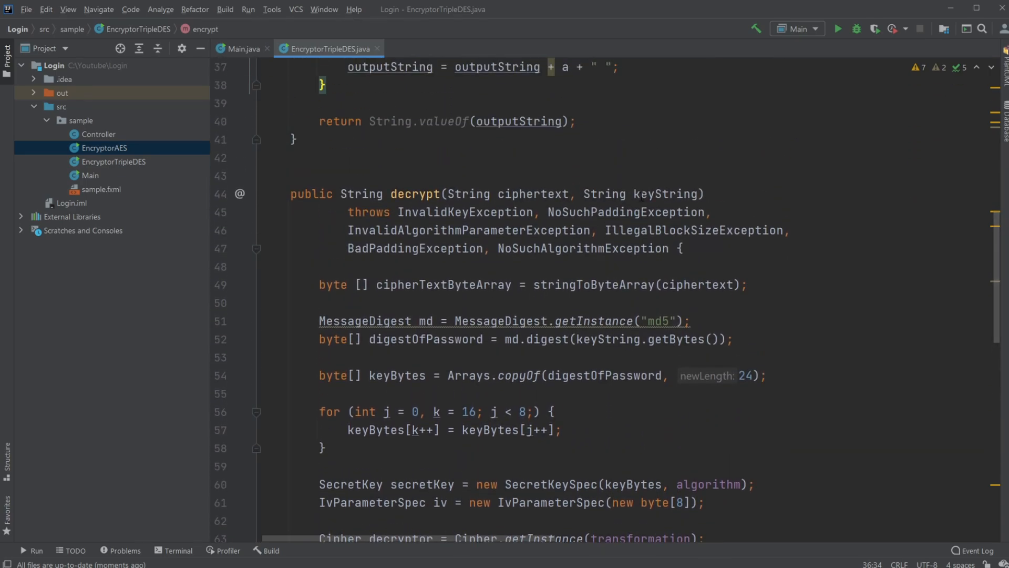
double_click(533, 194)
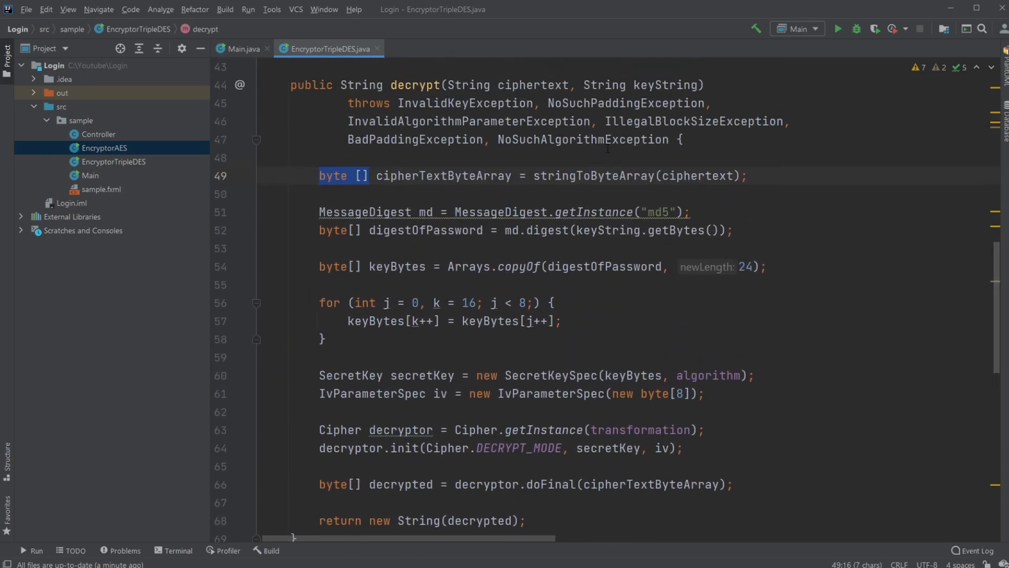
scroll("down", 3)
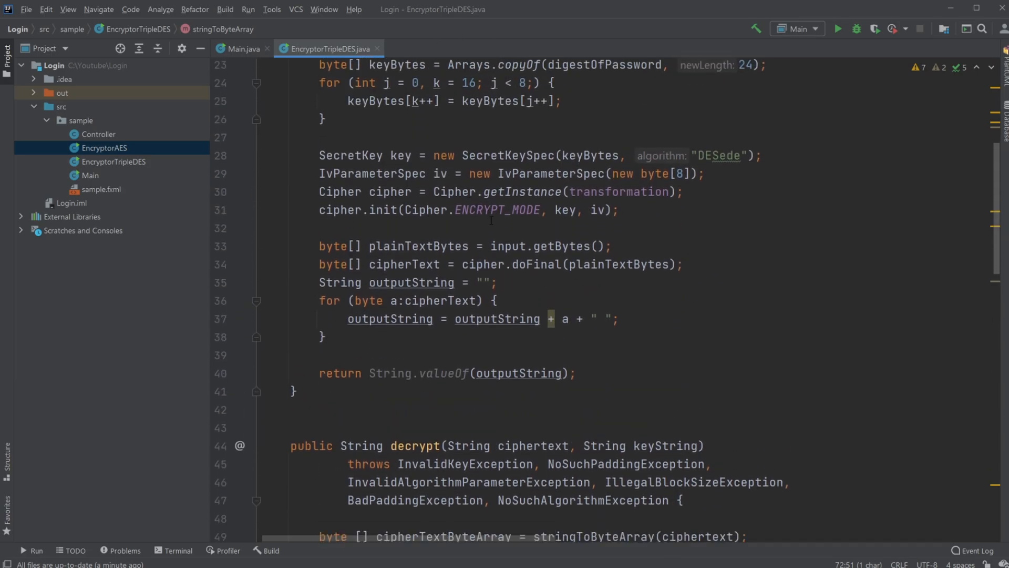
Scroll through the TripleDES decrypt method to the start of stringToByteArray.
scroll("down", 3)
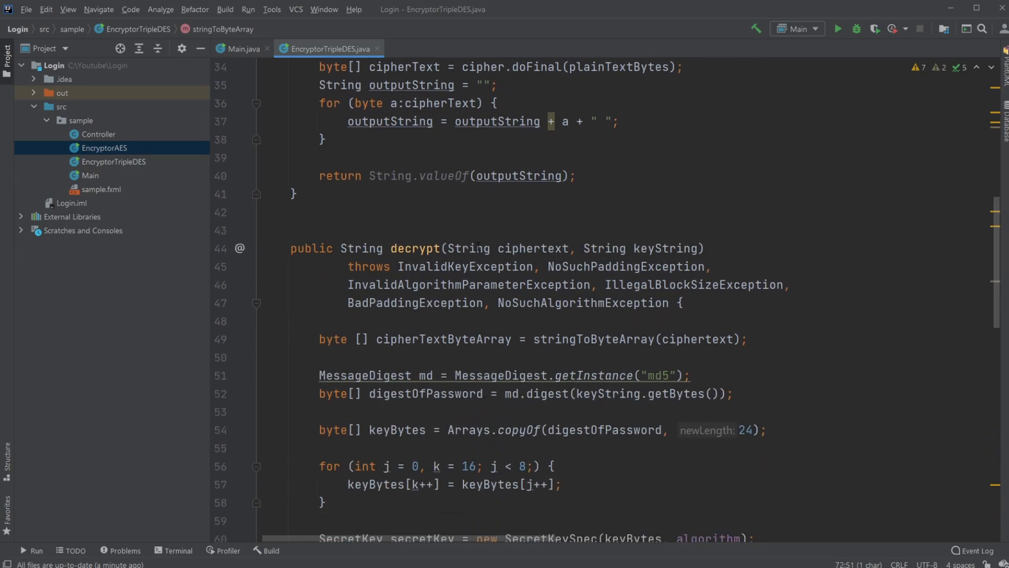
scroll("down", 3)
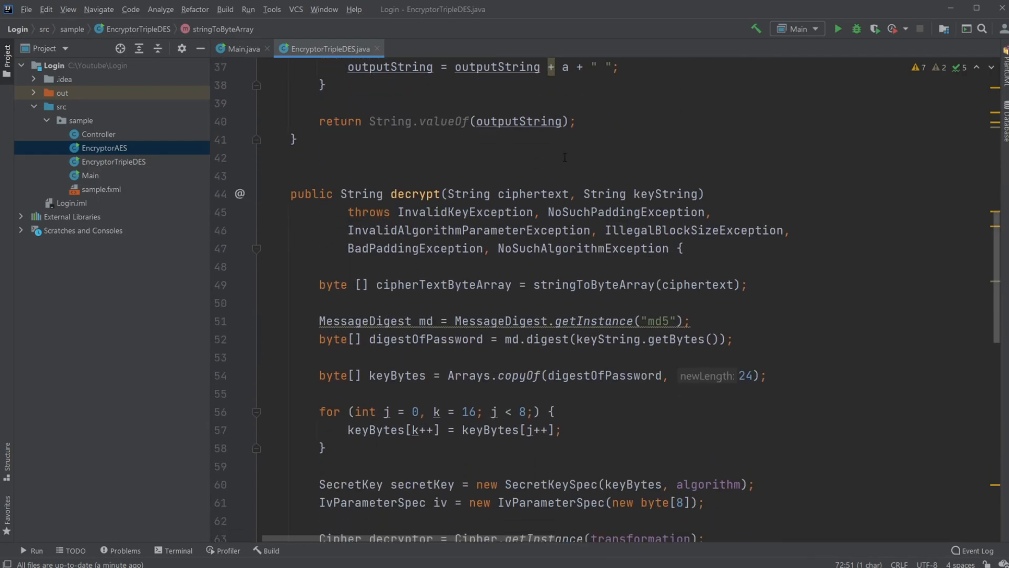
scroll("down", 3)
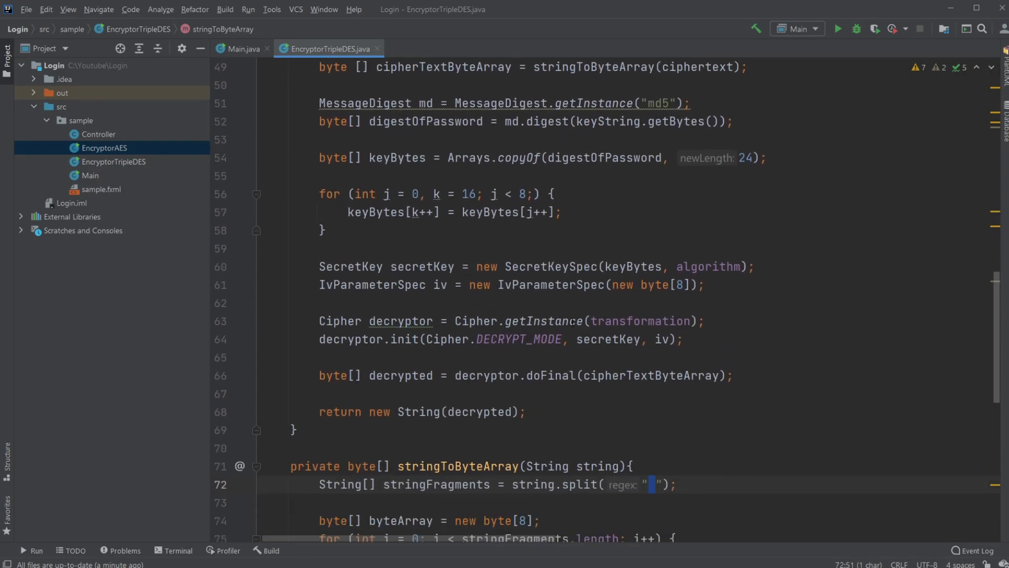
mouse_move(421, 297)
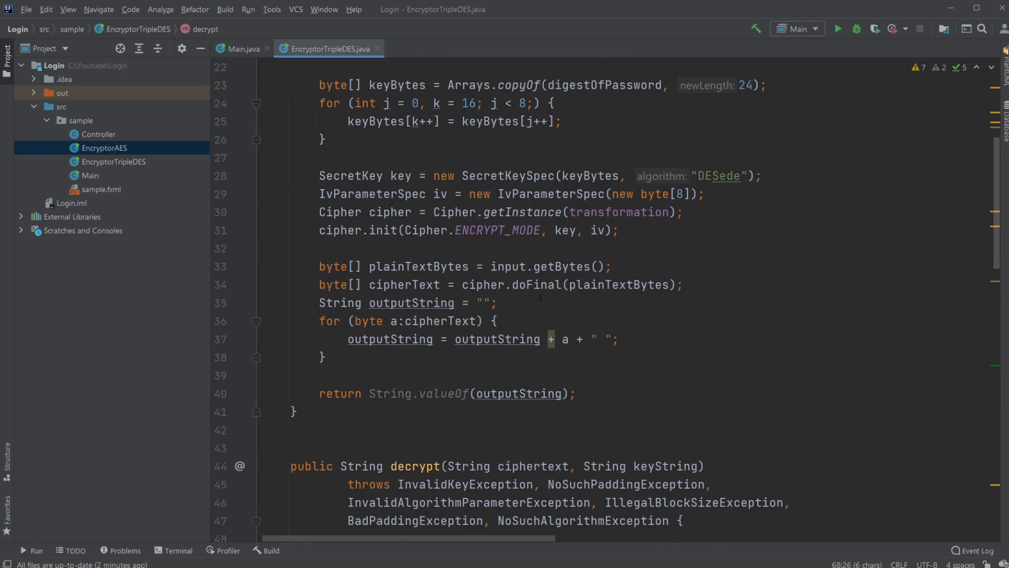
mouse_move(216, 172)
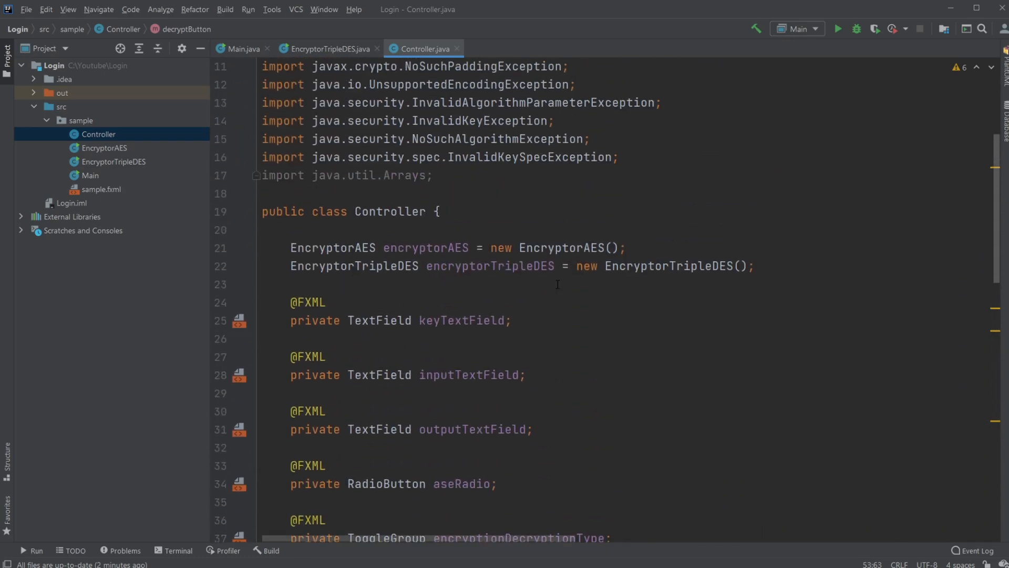
scroll("down", 3)
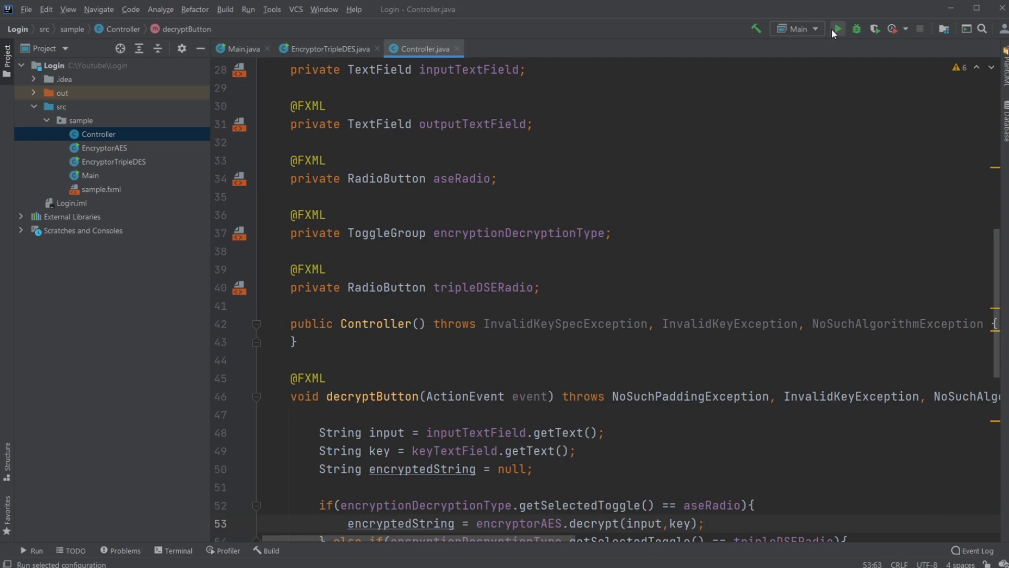
left_click(835, 29)
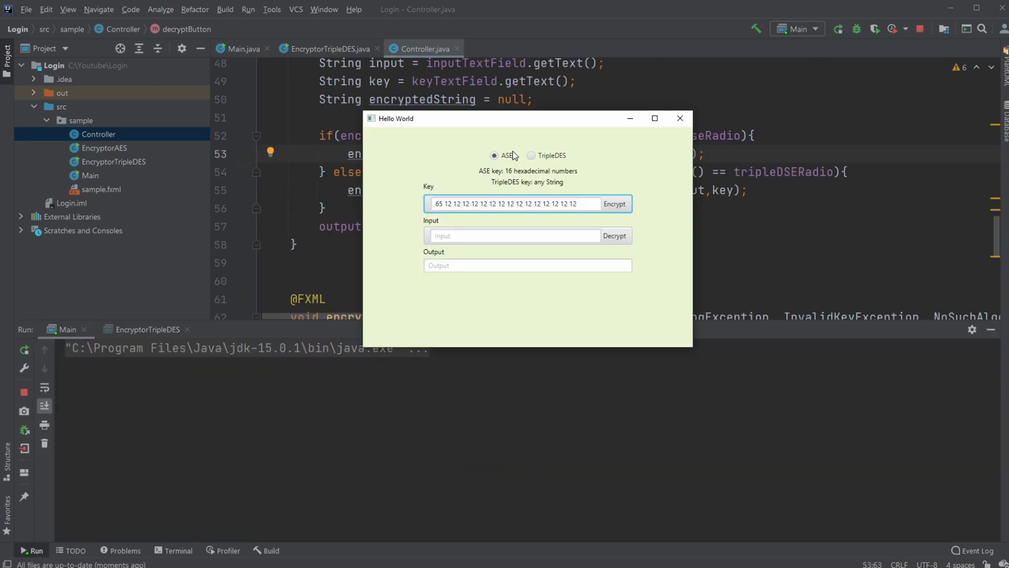
mouse_move(499, 167)
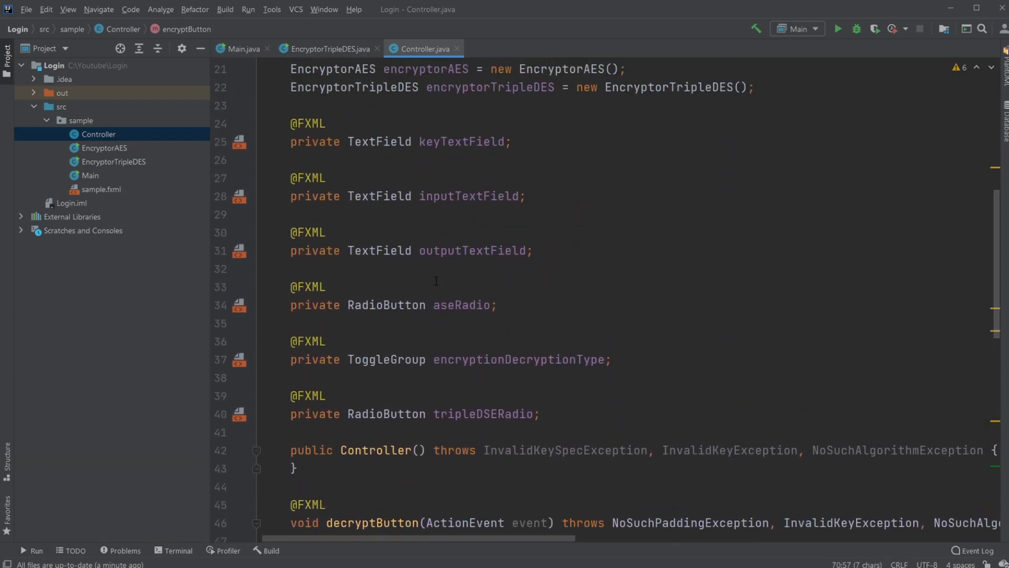
scroll("down", 3)
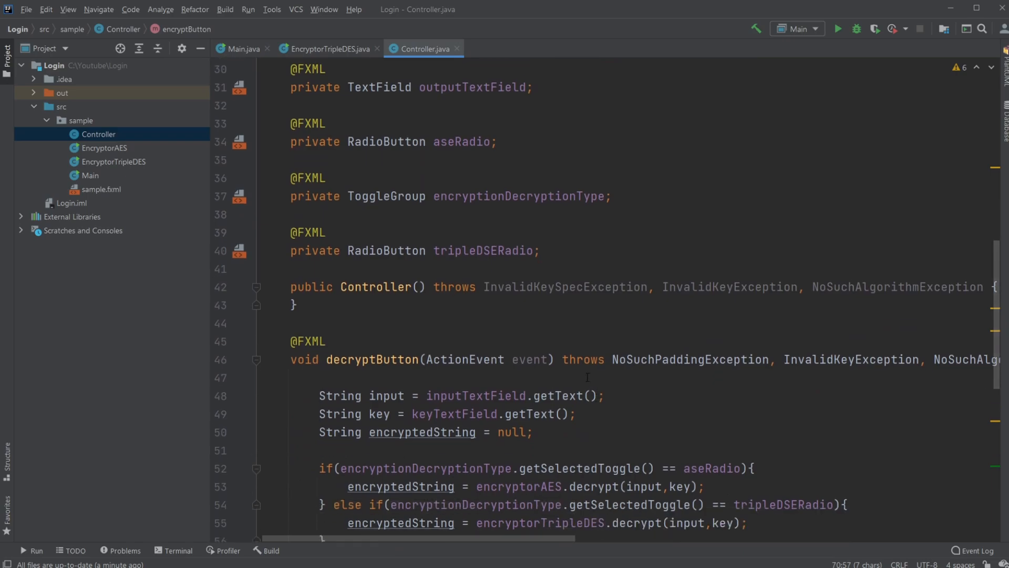
scroll("down", 3)
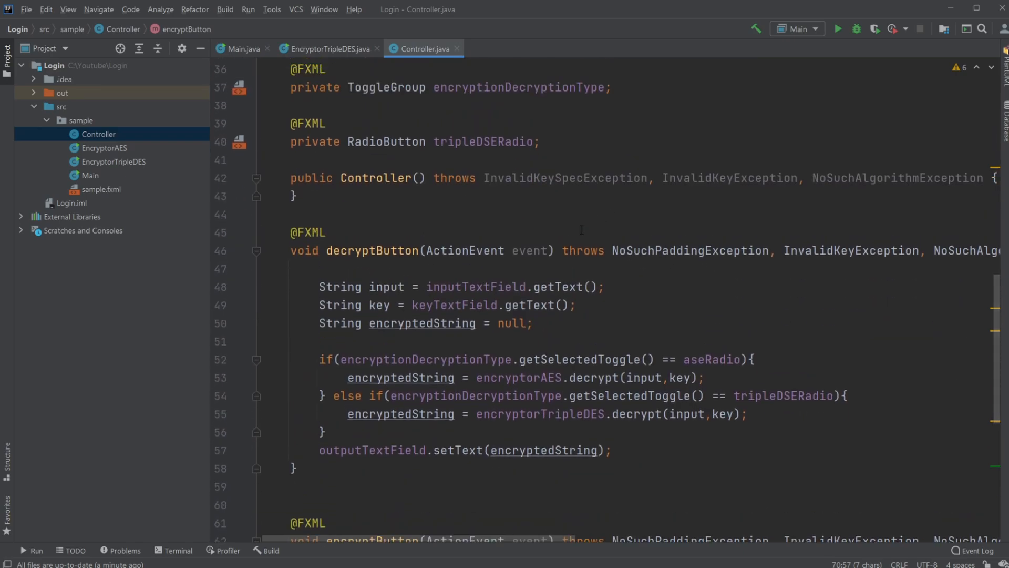